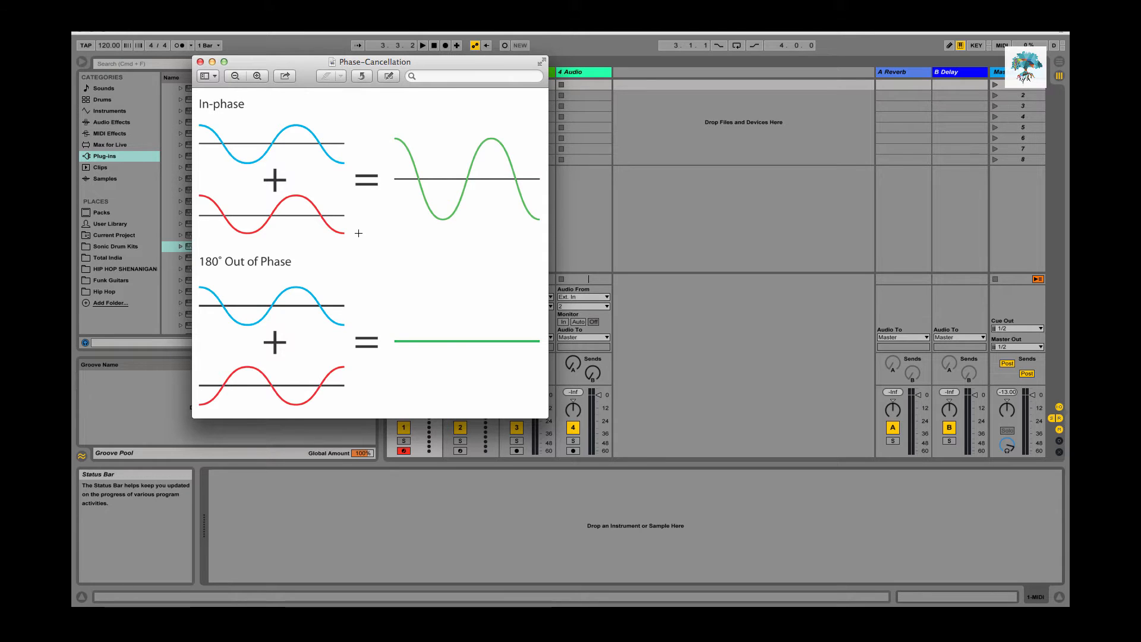
mouse_move(327, 293)
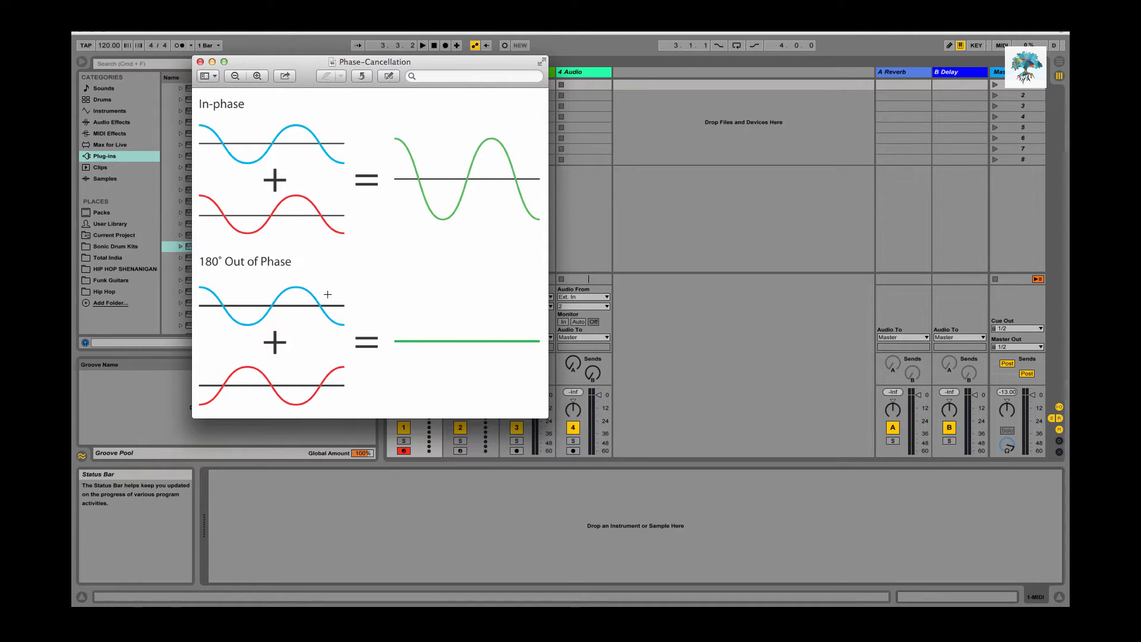
mouse_move(214, 296)
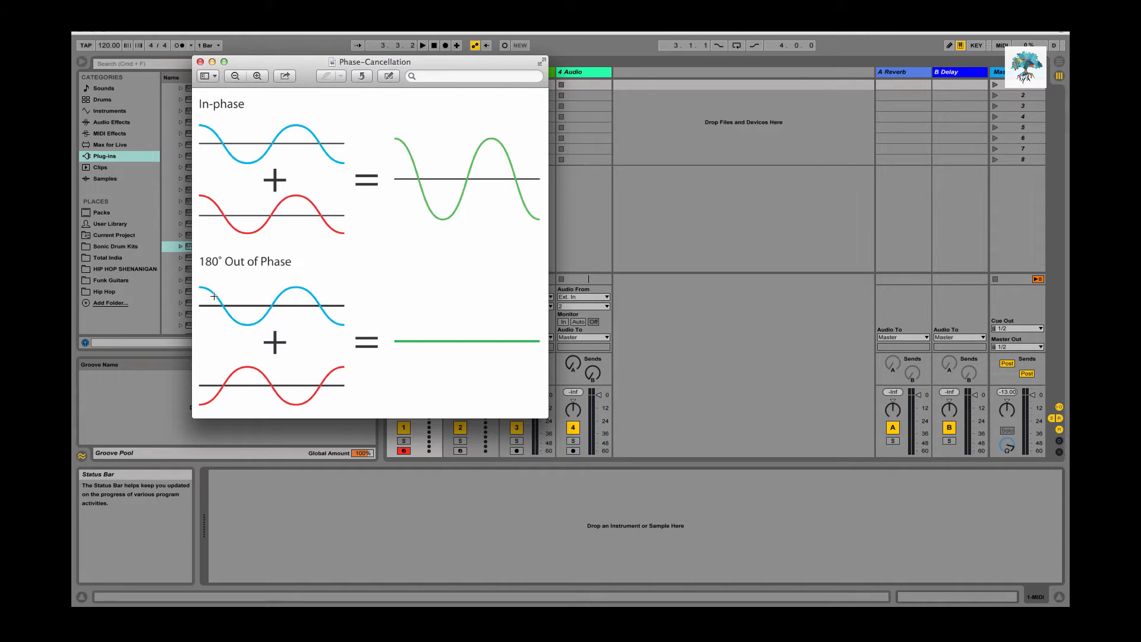
mouse_move(316, 296)
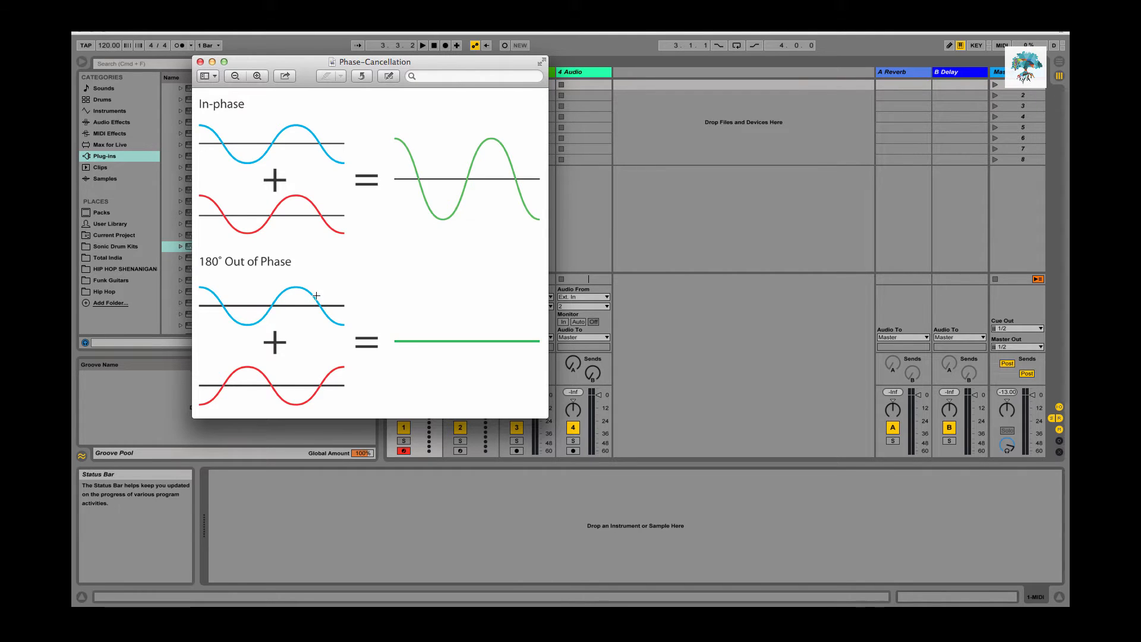
mouse_move(250, 305)
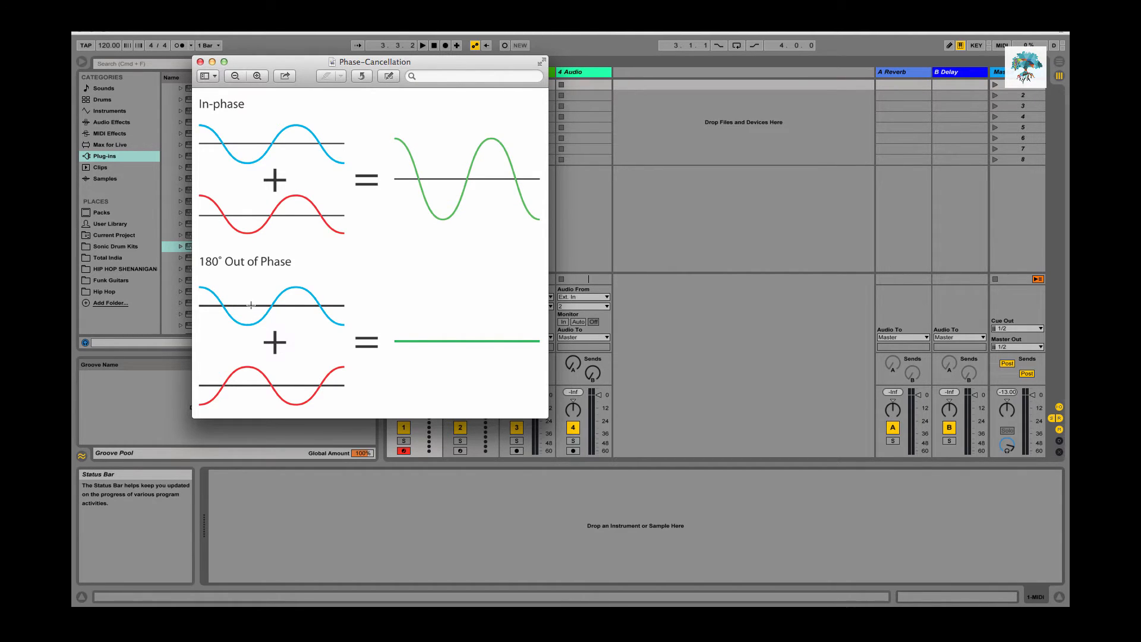
mouse_move(234, 309)
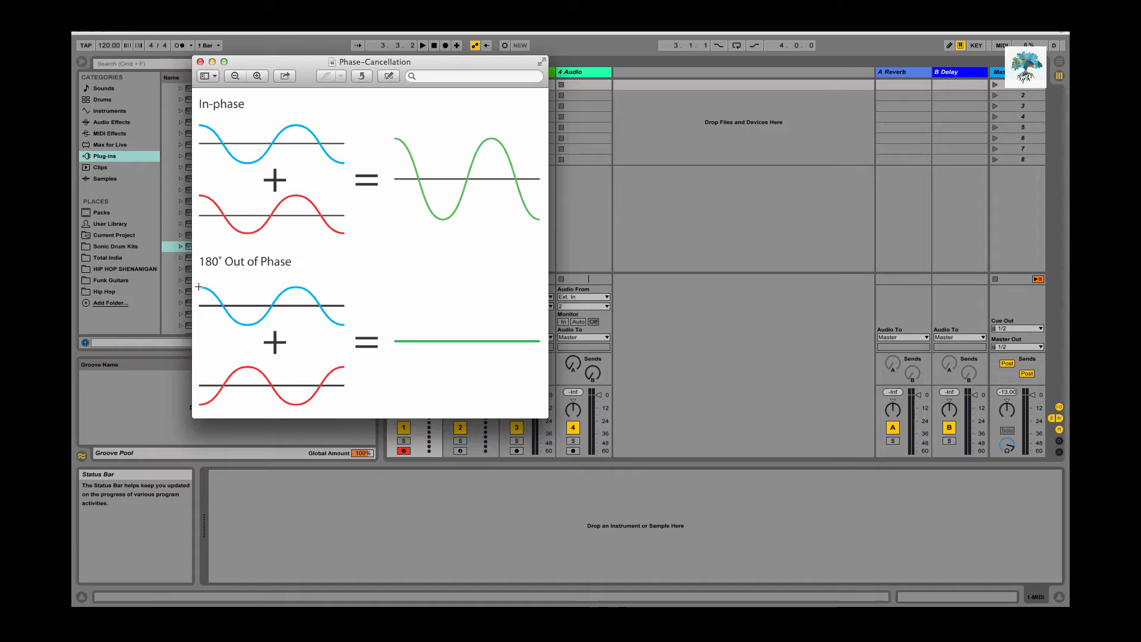
mouse_move(204, 287)
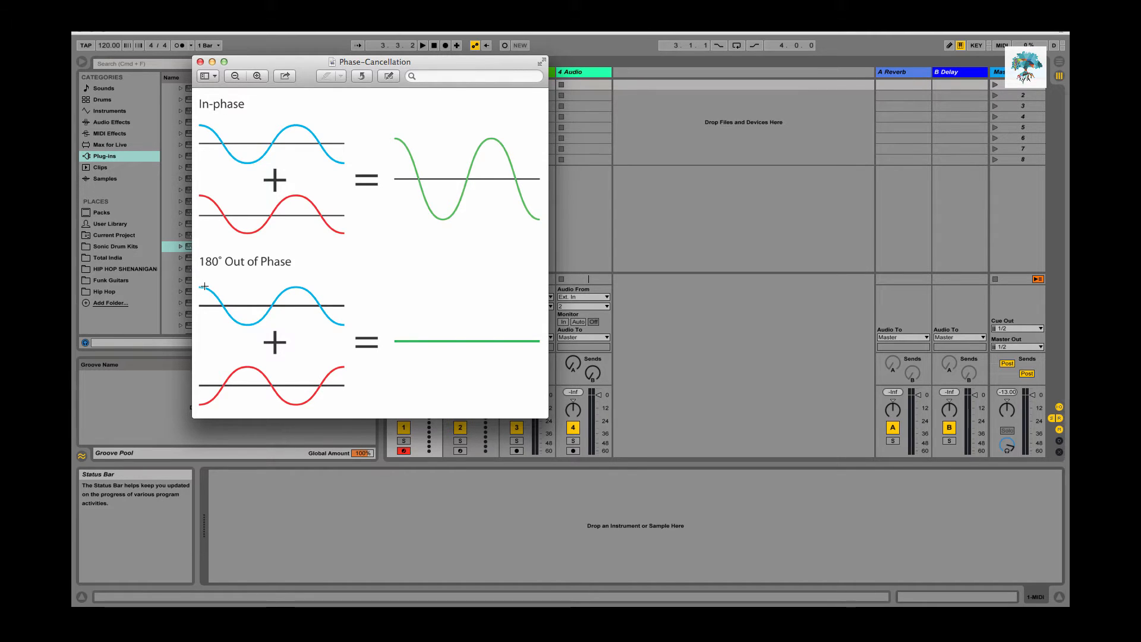
mouse_move(206, 283)
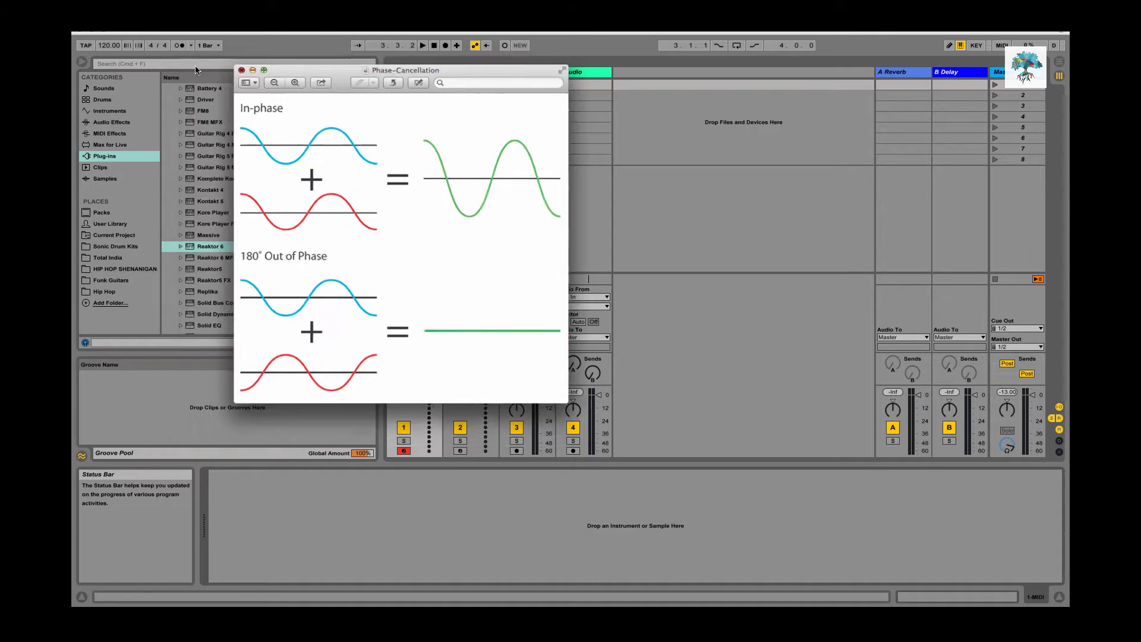
- Set EQ Eight's Mode to M/S and leave the Edit switch on the side channel
left_click(241, 70)
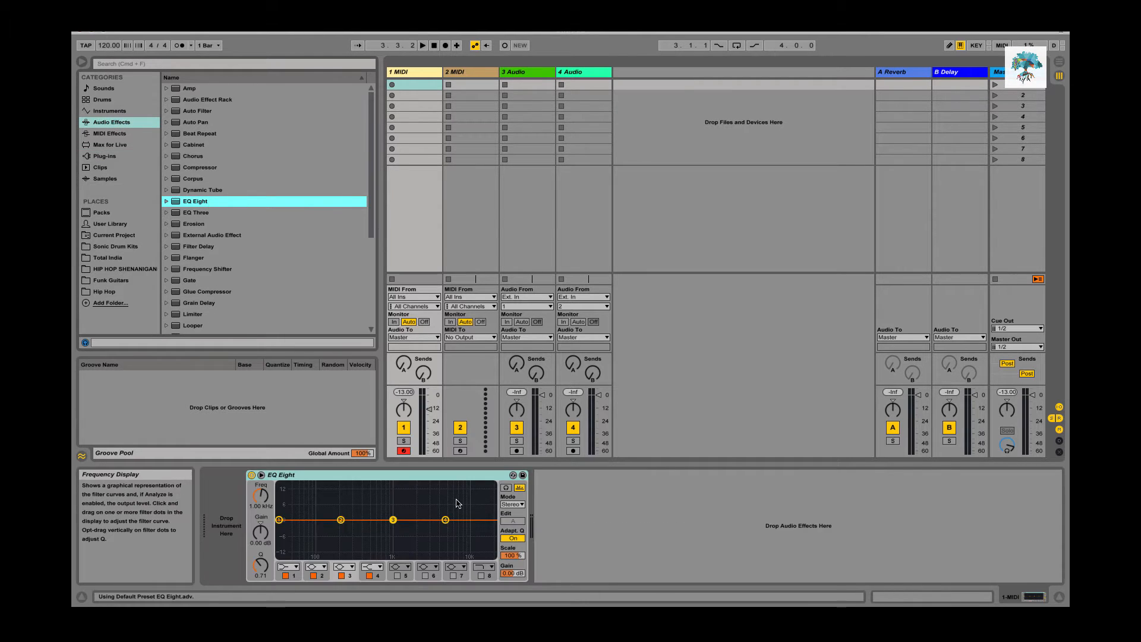
left_click(512, 504)
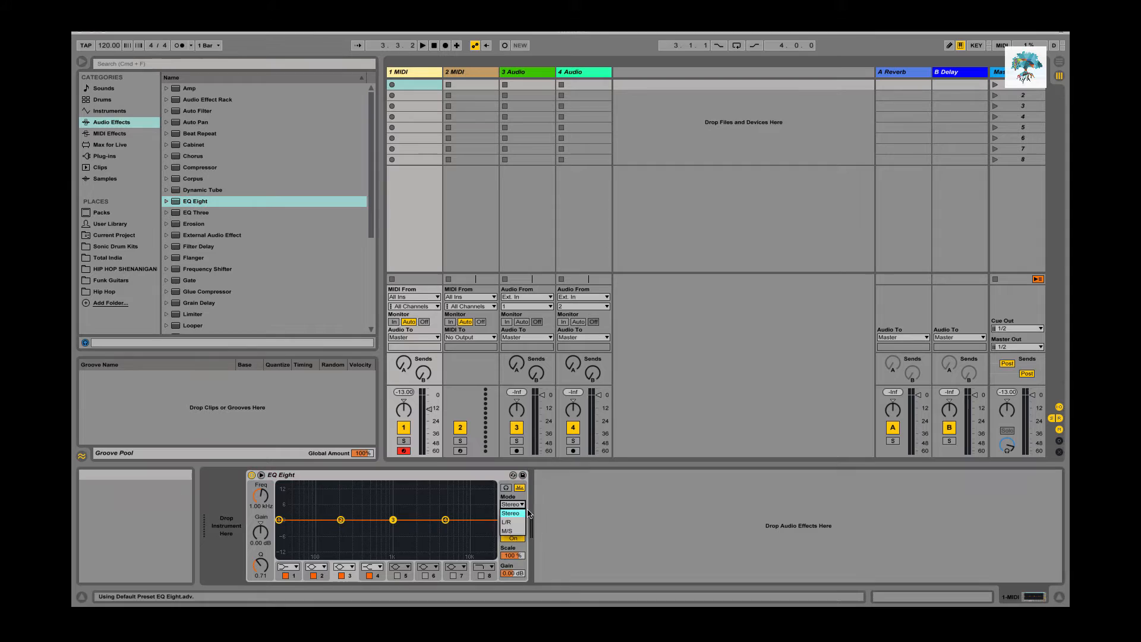
left_click(506, 521)
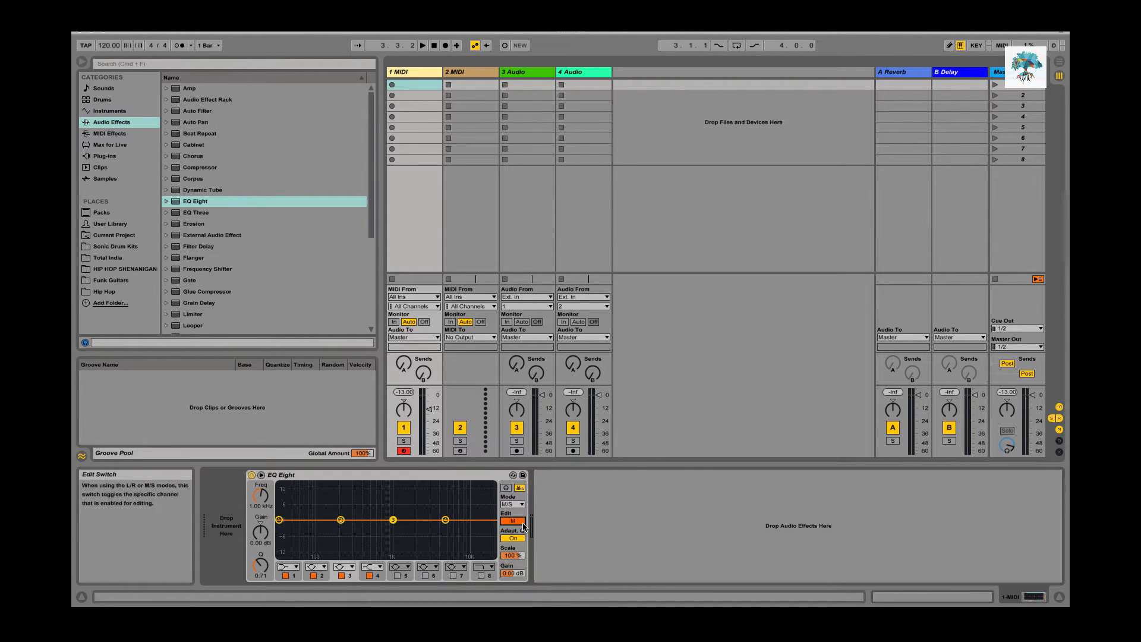
left_click(511, 521)
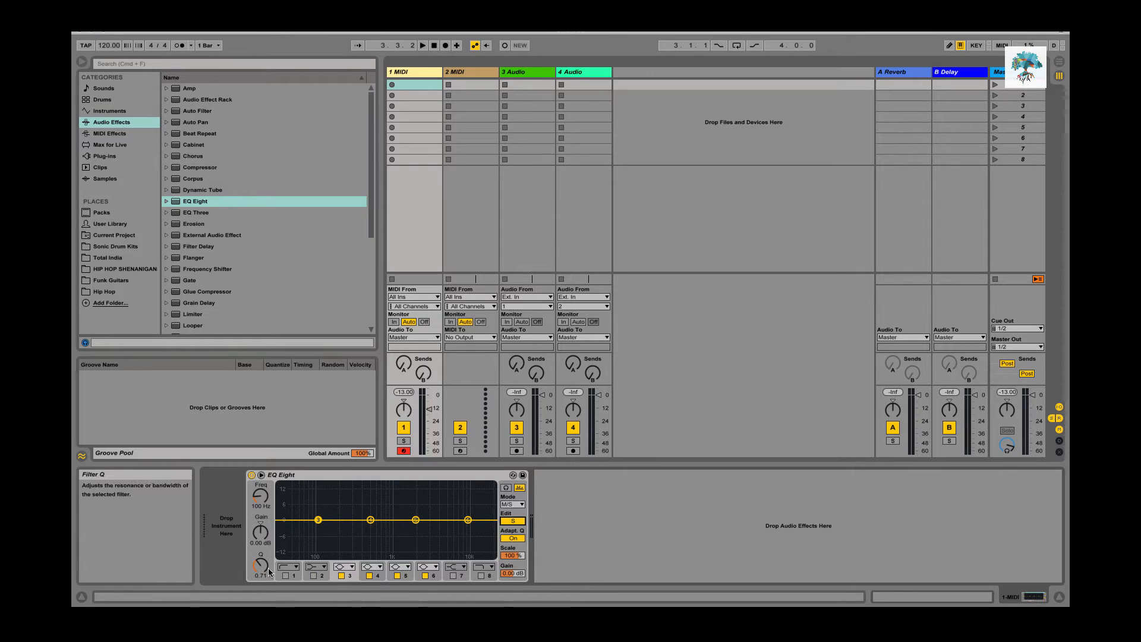
mouse_move(356, 544)
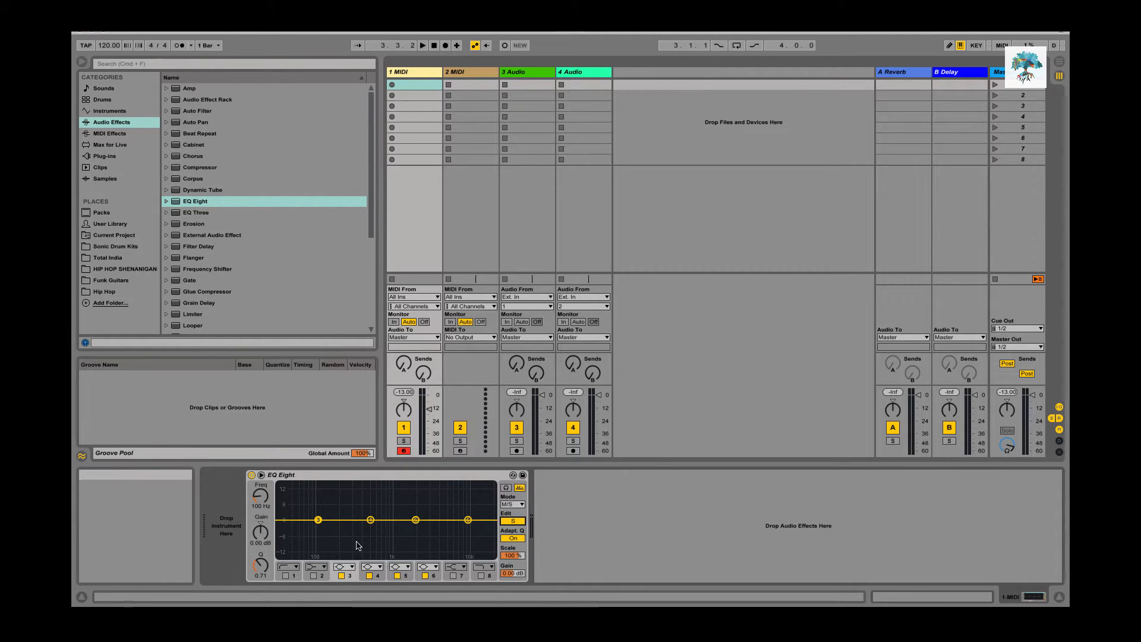
mouse_move(501, 517)
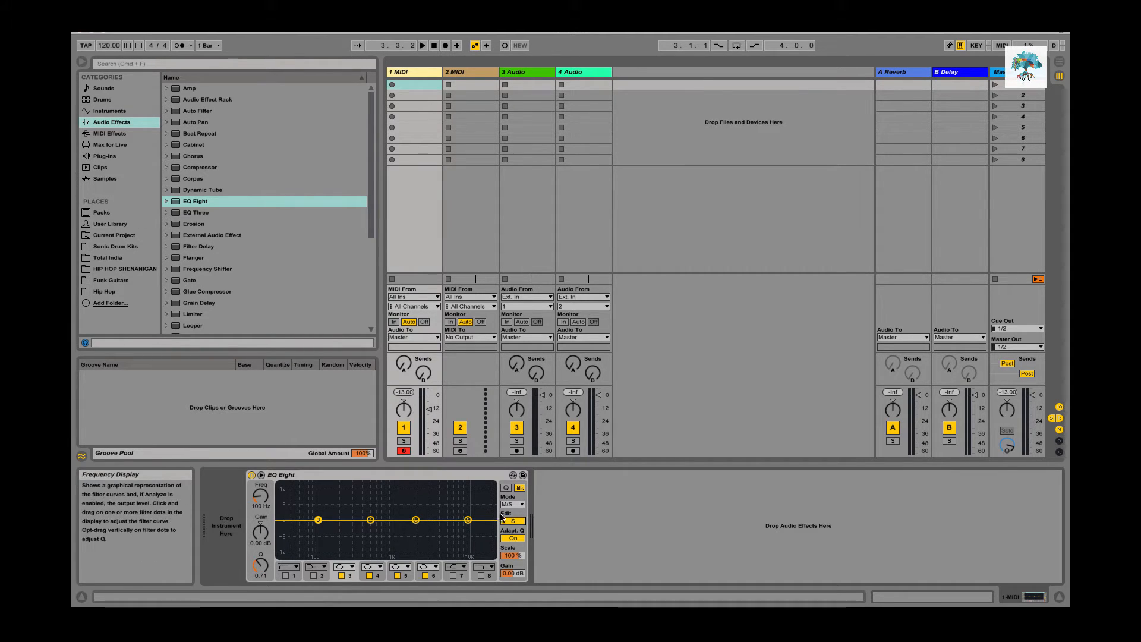
left_click(511, 520)
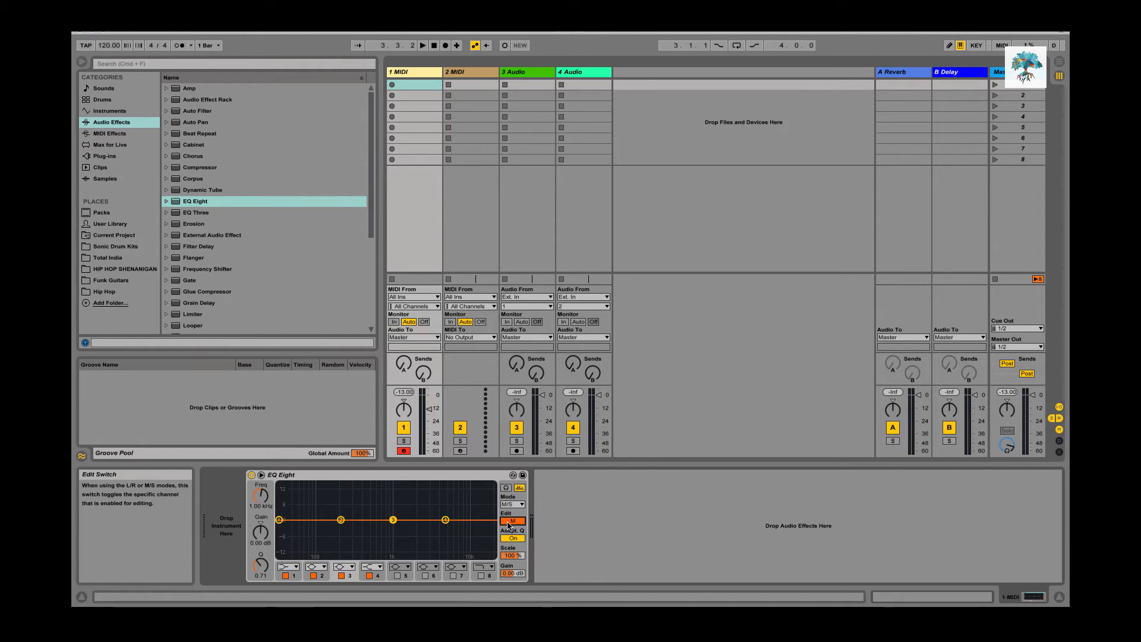
left_click(511, 521)
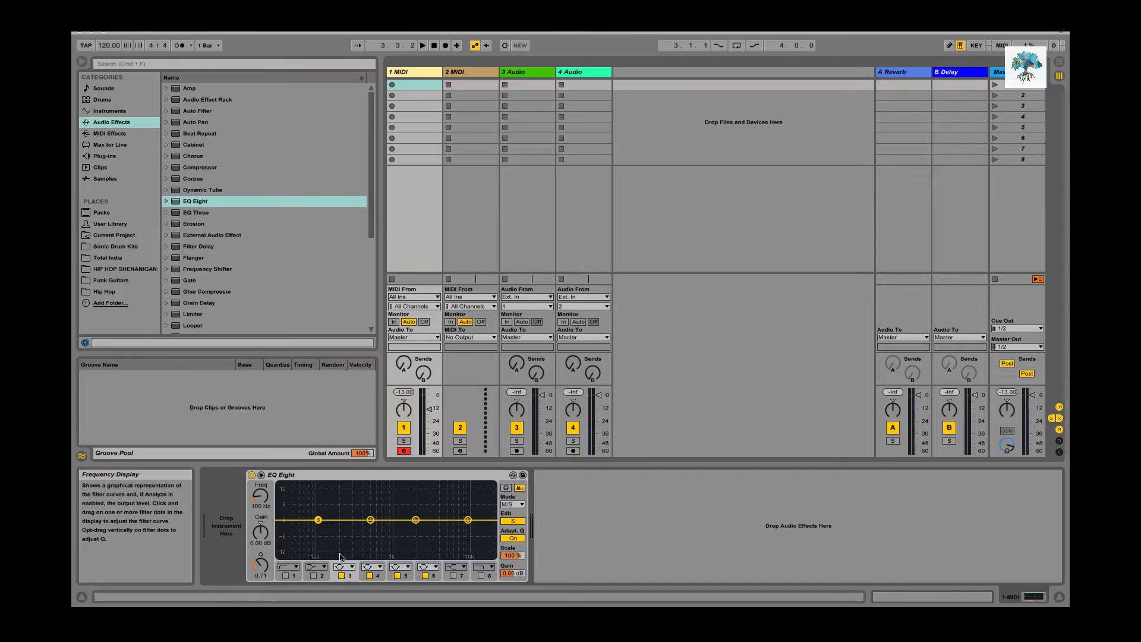
- Activate filter band 1 on the side channel as the low cut
left_click(288, 567)
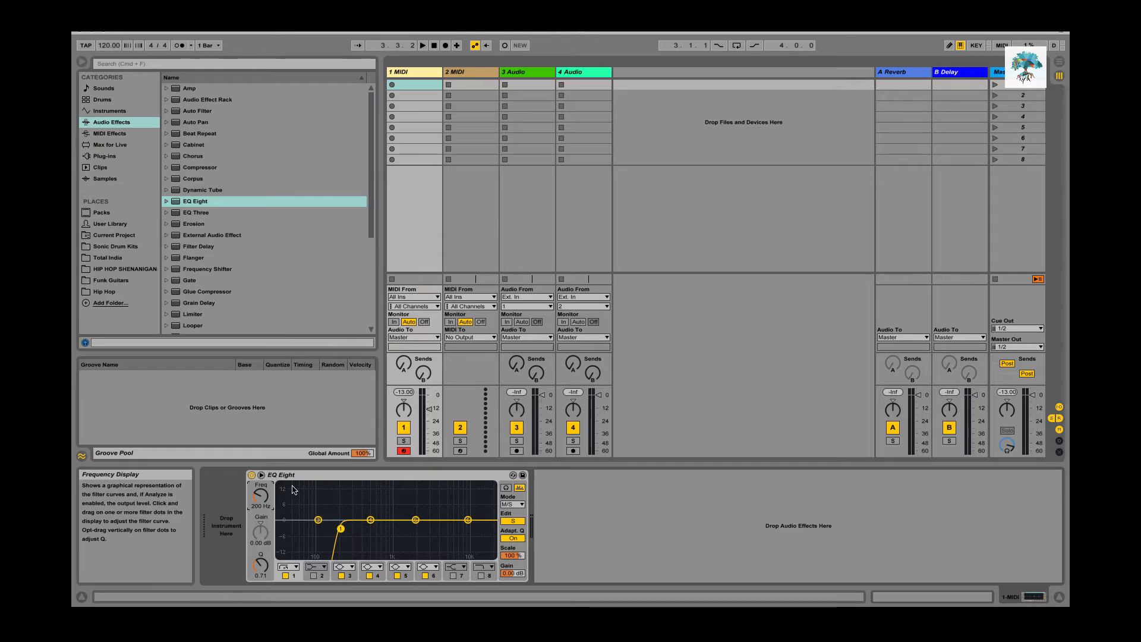
mouse_move(277, 542)
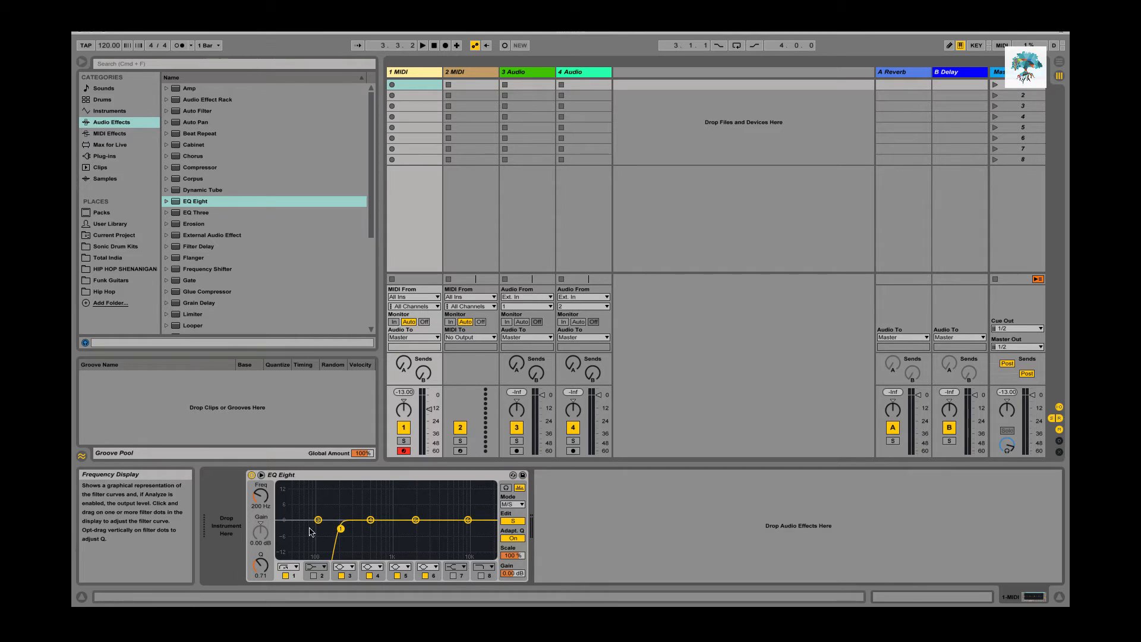
mouse_move(290, 538)
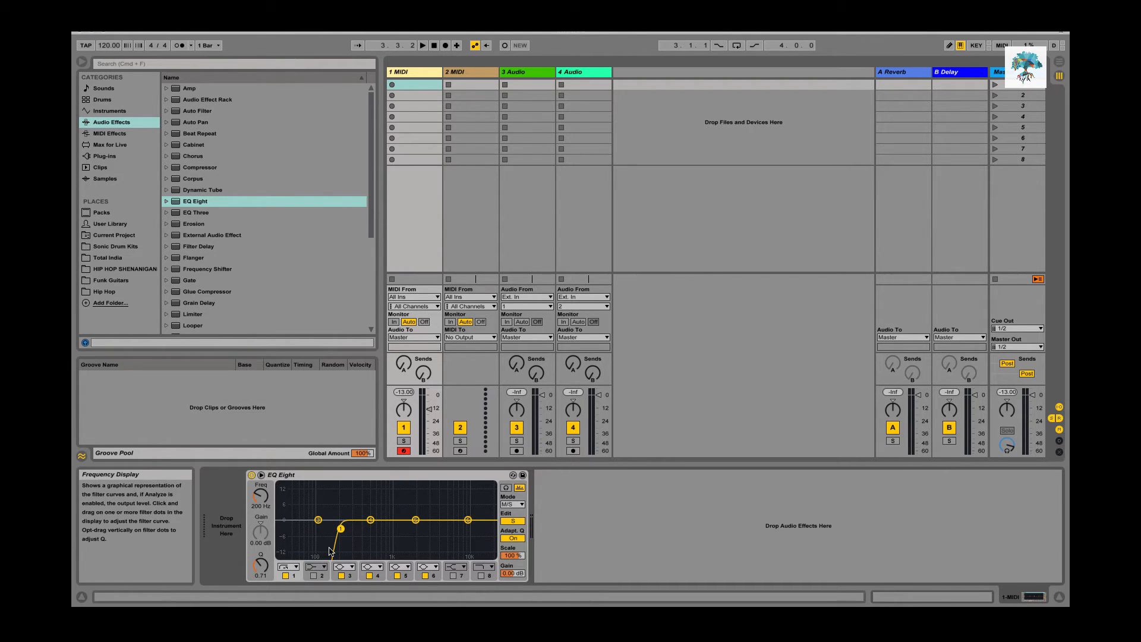
mouse_move(284, 538)
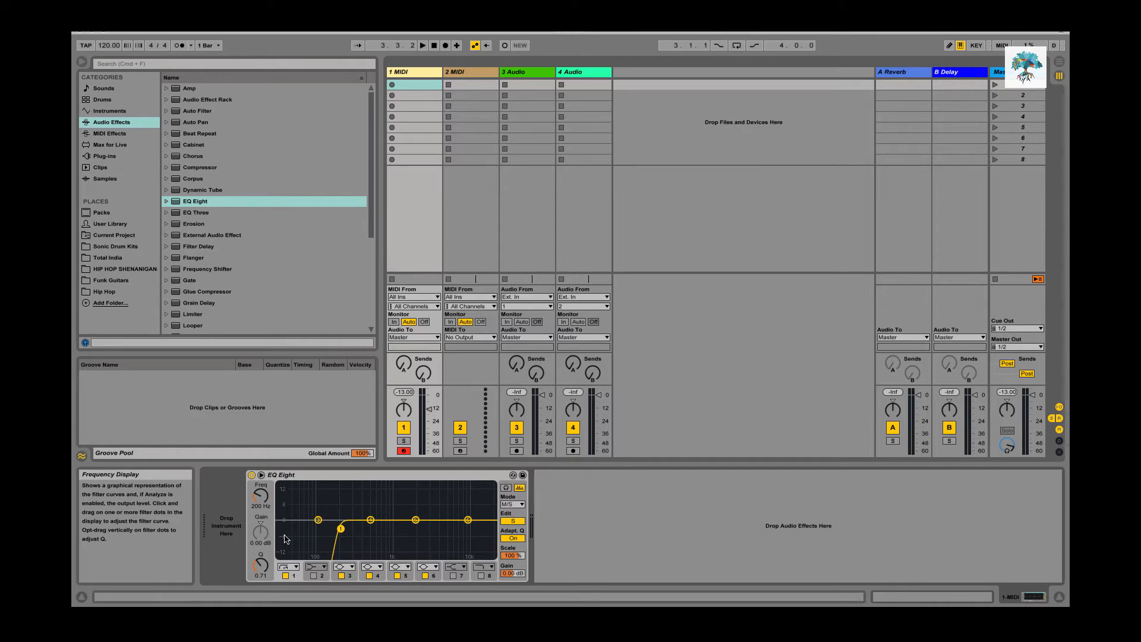
mouse_move(331, 536)
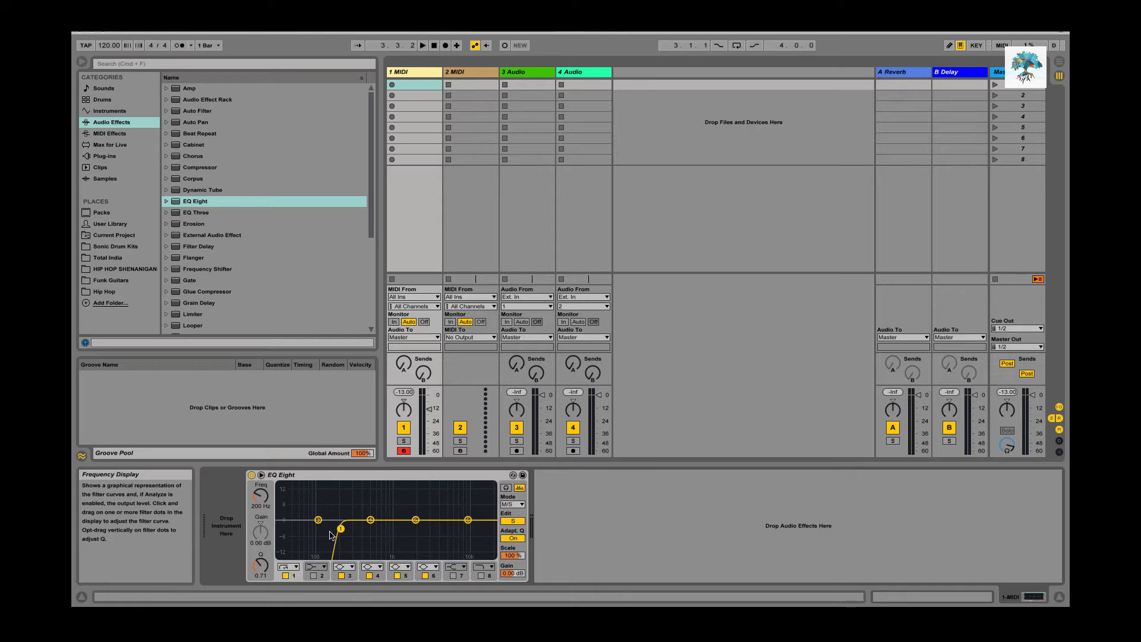
scroll("down", 3)
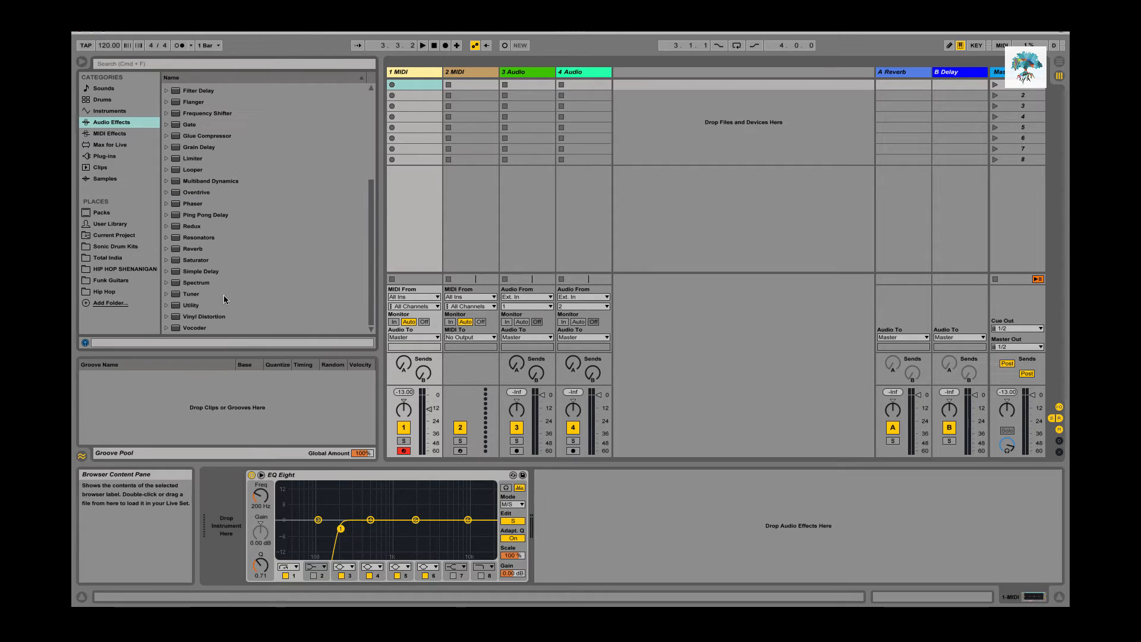
left_click(190, 305)
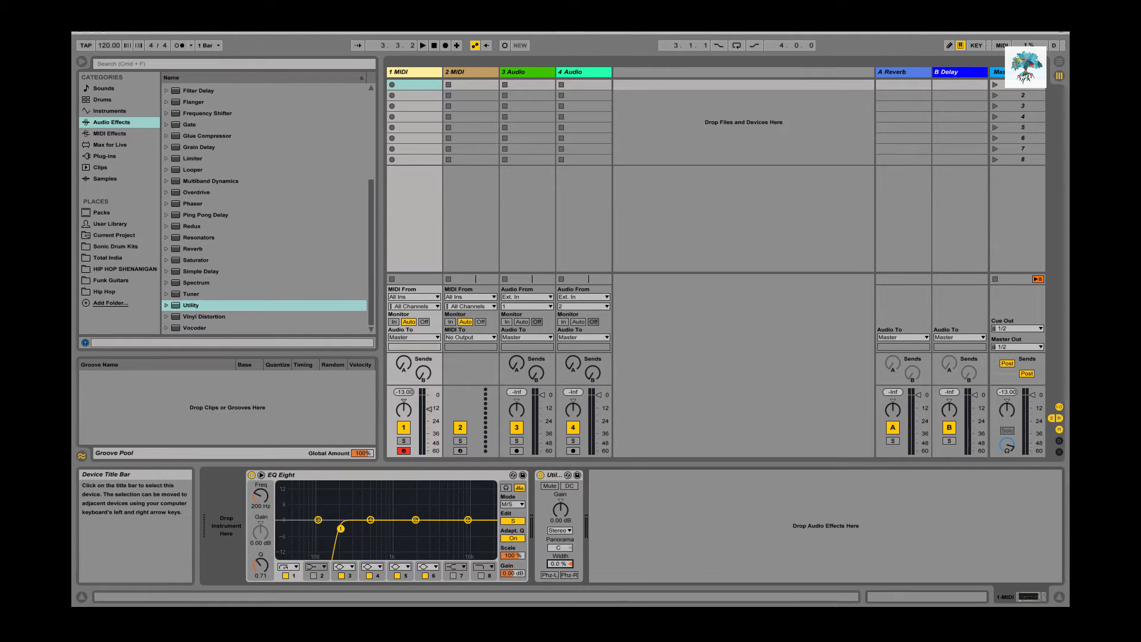
mouse_move(482, 555)
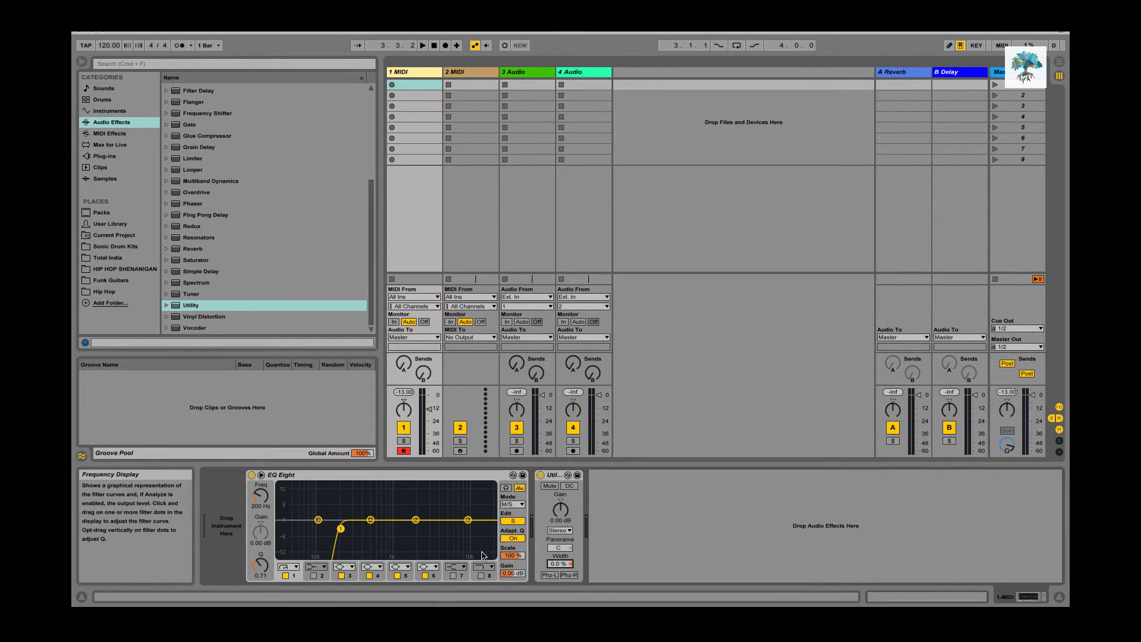
mouse_move(559, 564)
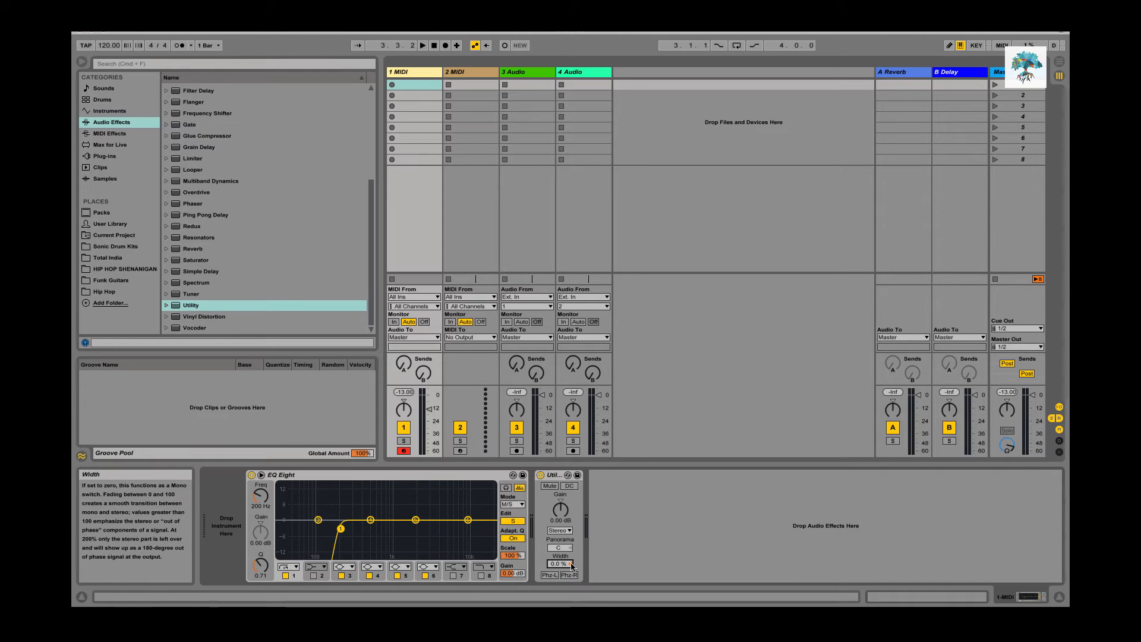
mouse_move(385, 540)
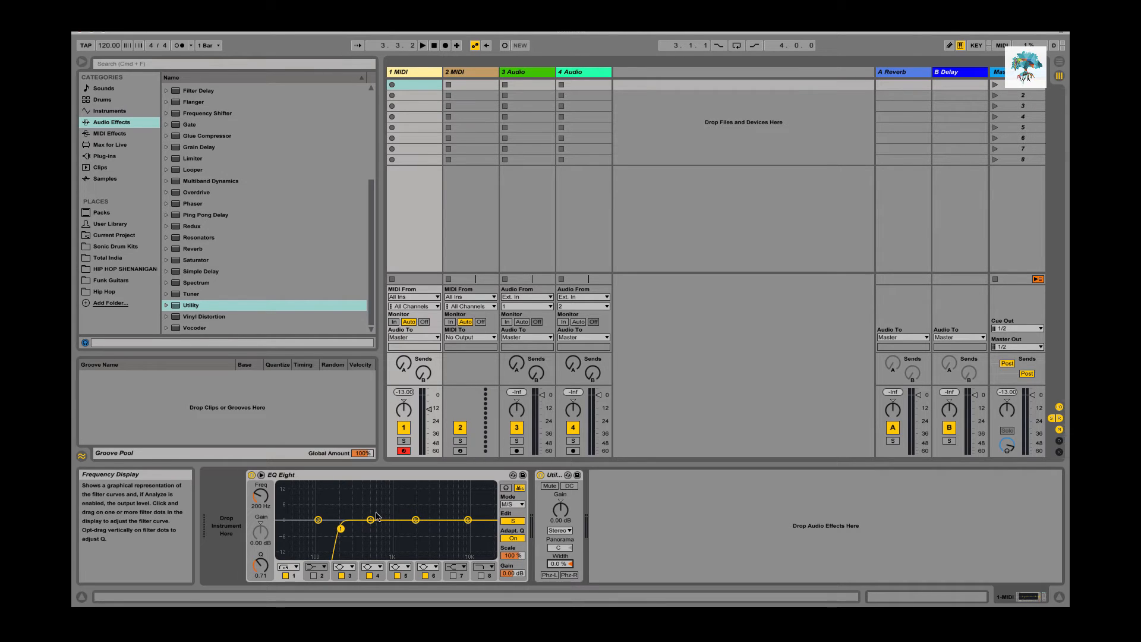
mouse_move(378, 515)
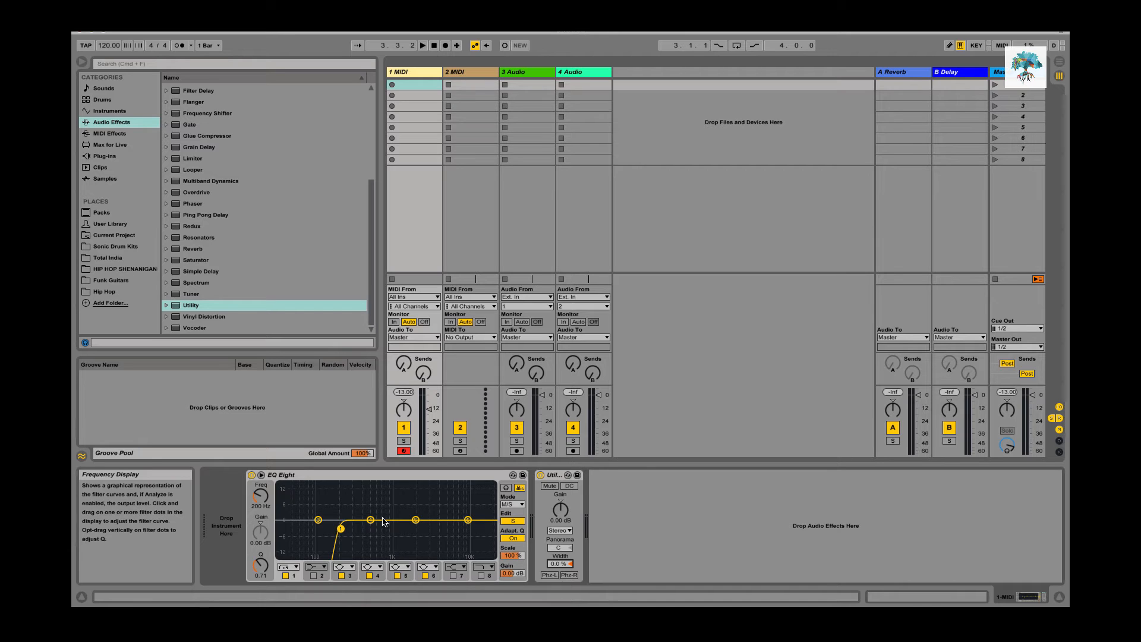
- Select the Utility device for deletion and show the Plug-ins category in the browser
left_click(555, 474)
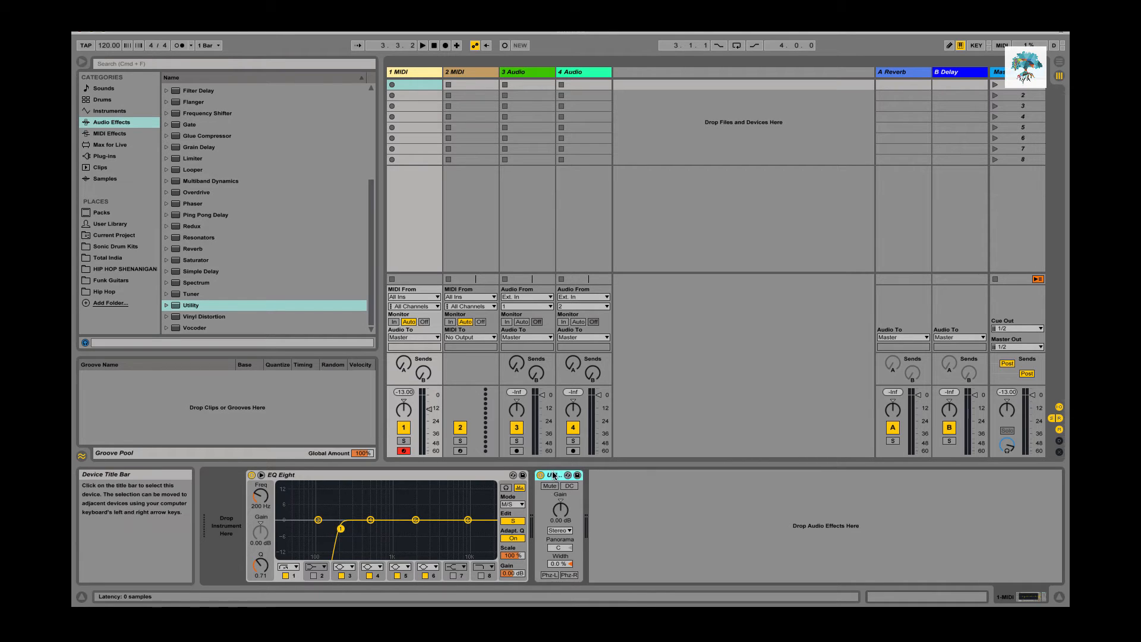
mouse_move(550, 568)
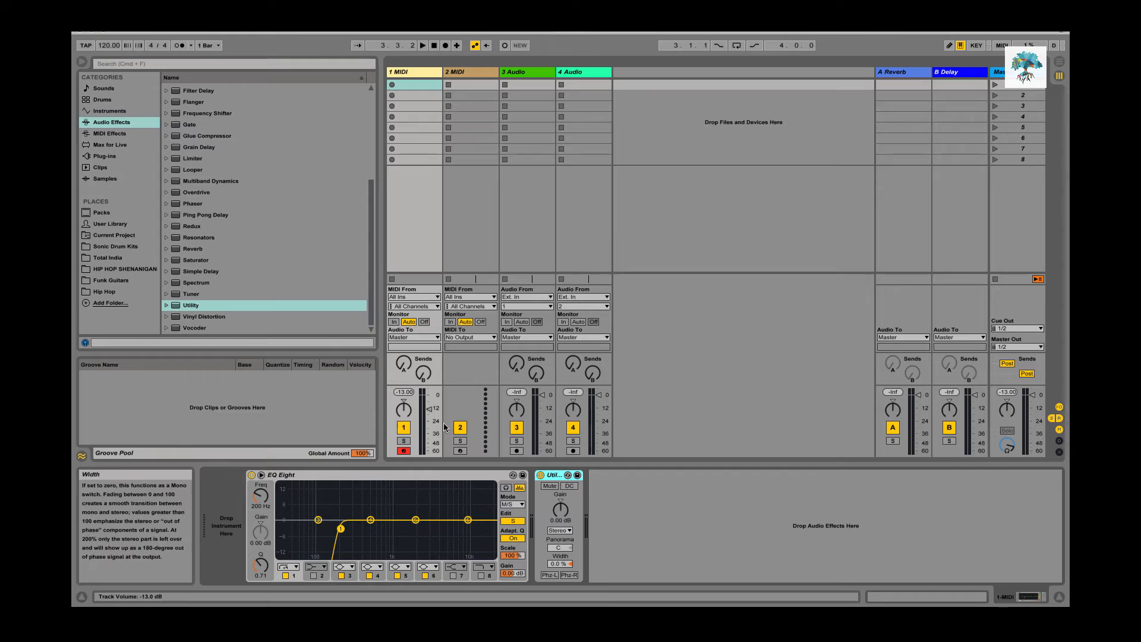
mouse_move(403, 408)
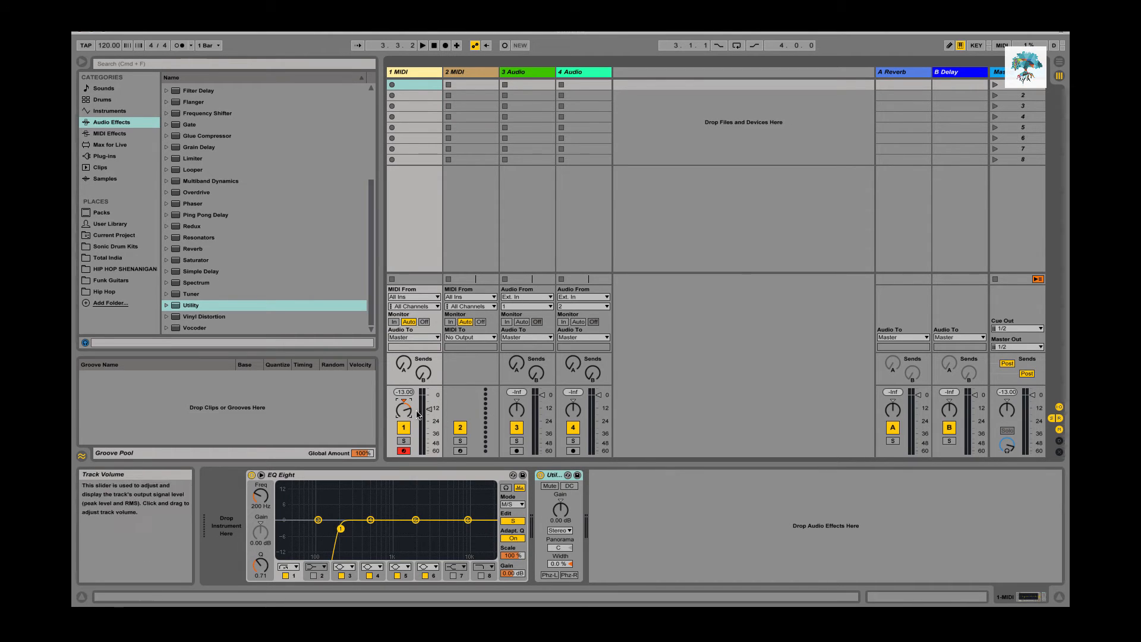
mouse_move(403, 410)
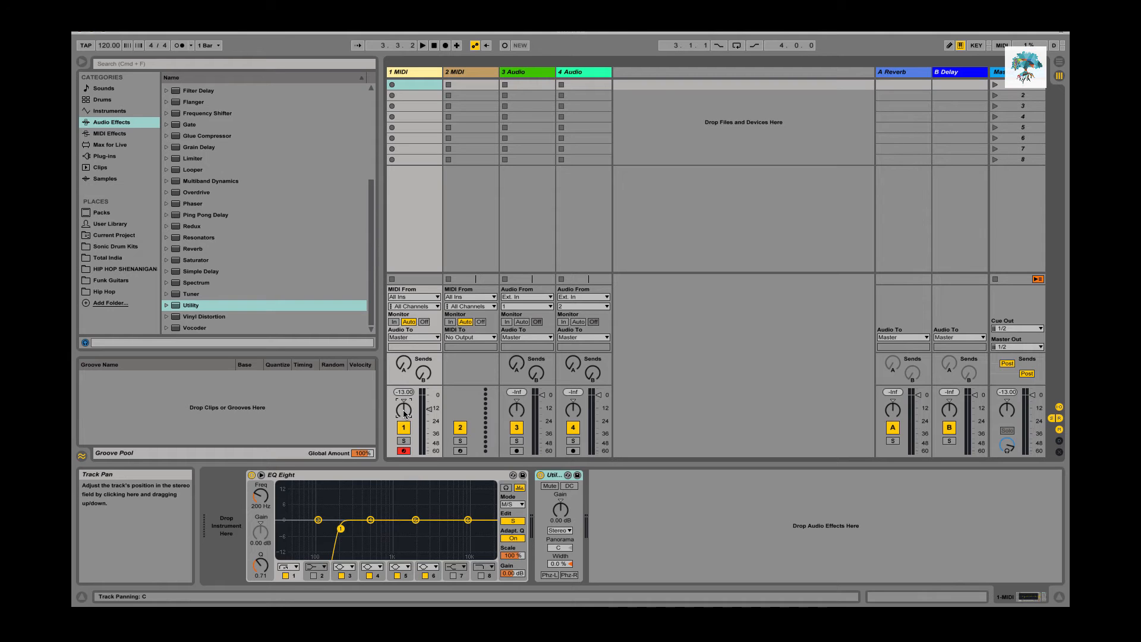
mouse_move(455, 449)
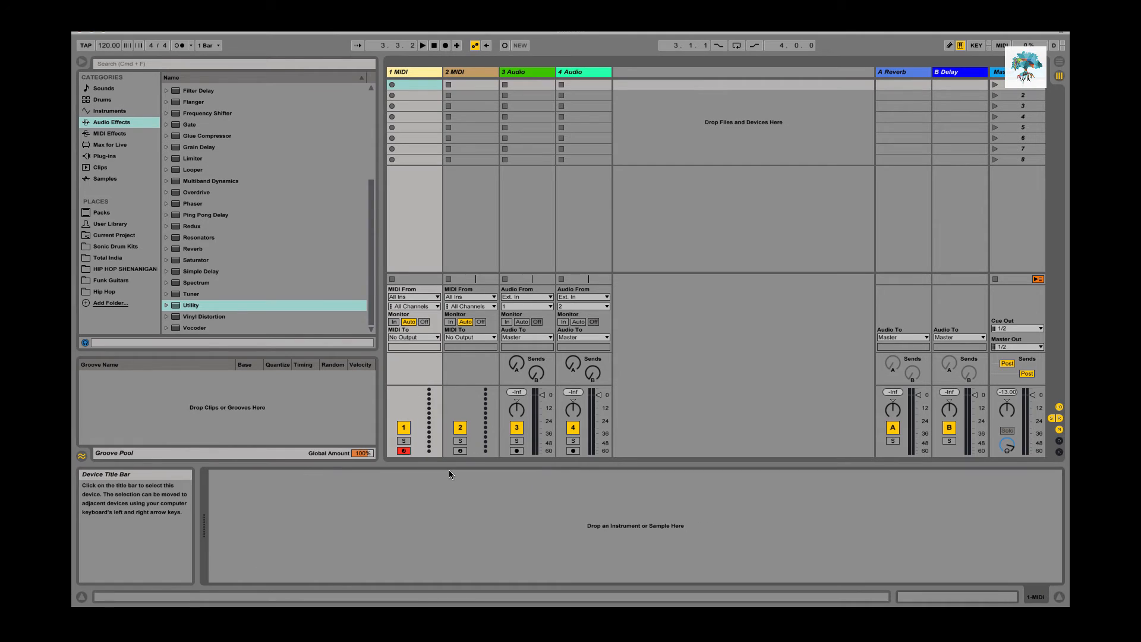
mouse_move(125, 189)
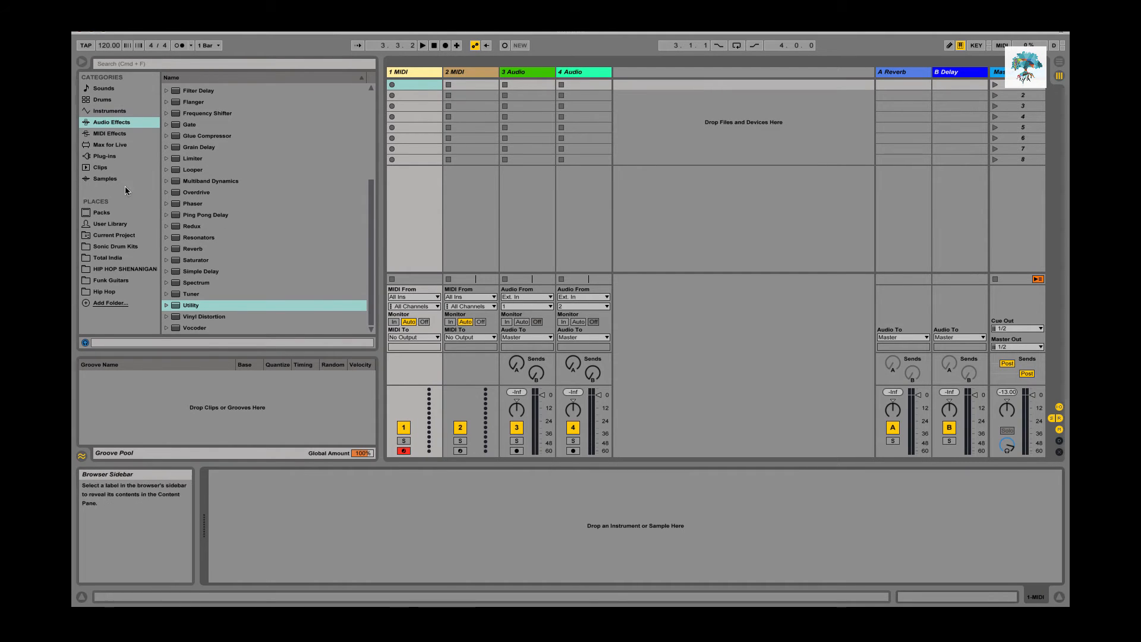
left_click(104, 156)
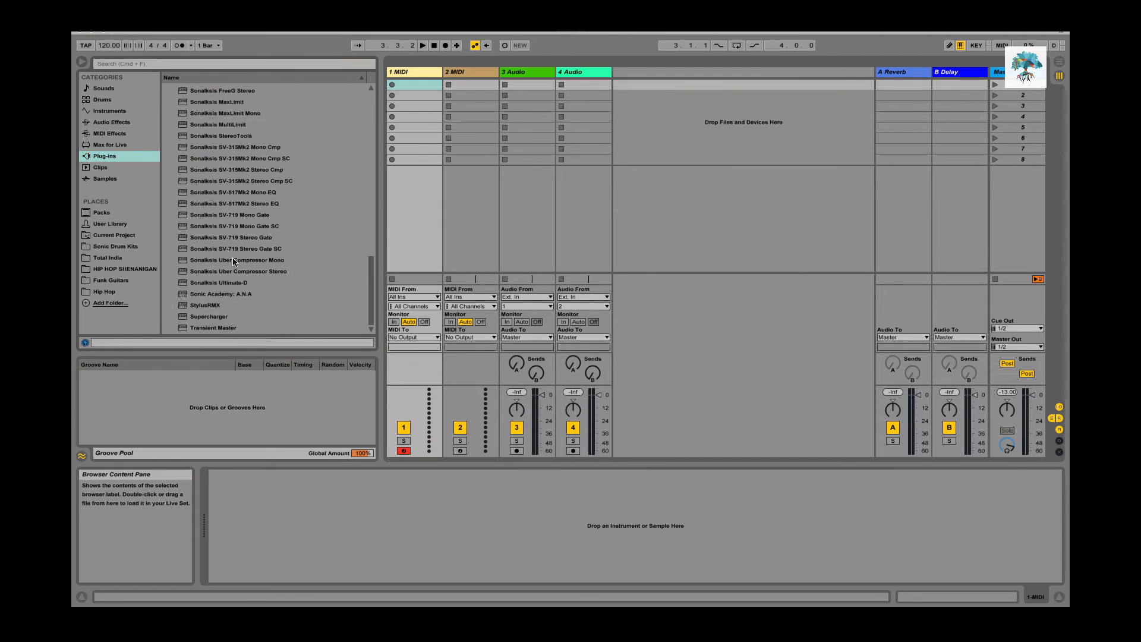
- Scroll through the installed plug-ins list toward the Waves S1 plug-ins
scroll("up", 3)
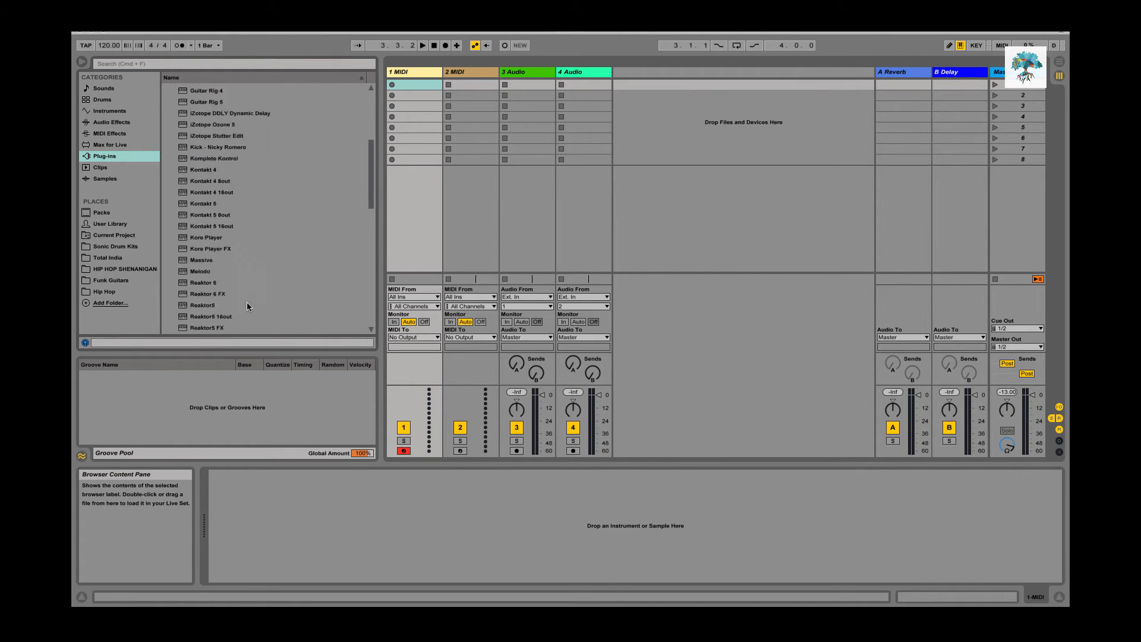
scroll("down", 3)
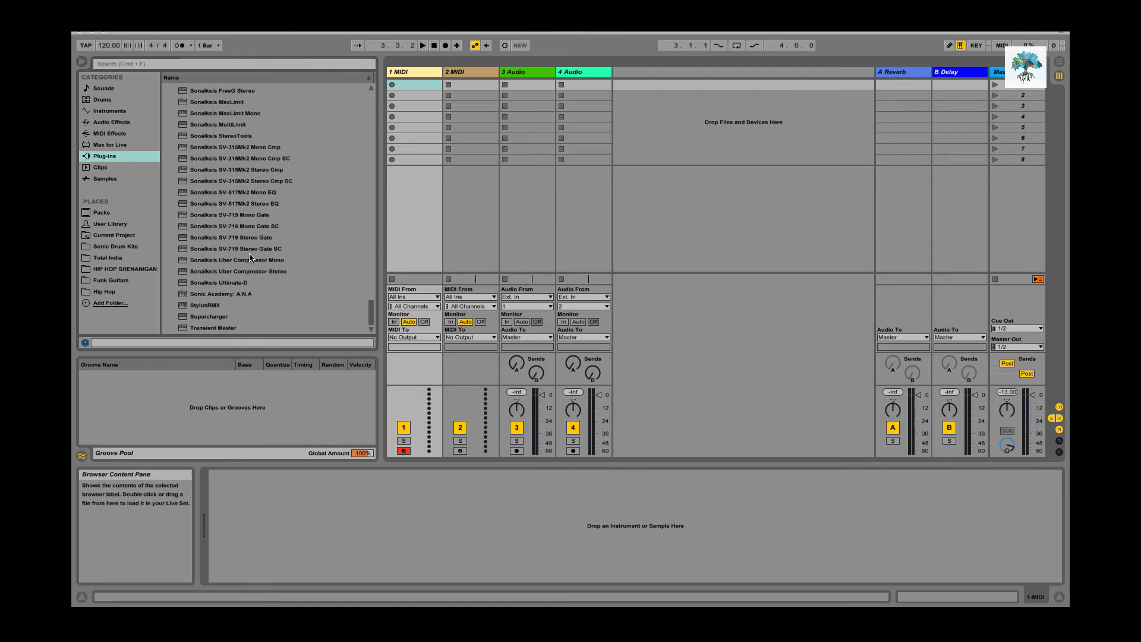
scroll("up", 3)
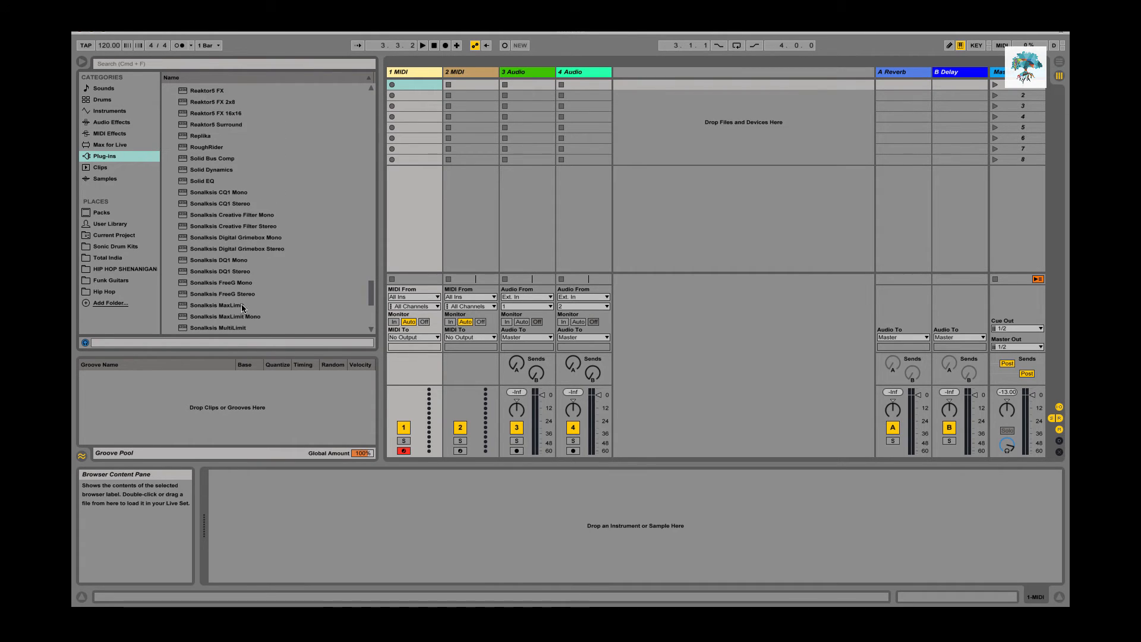
scroll("down", 3)
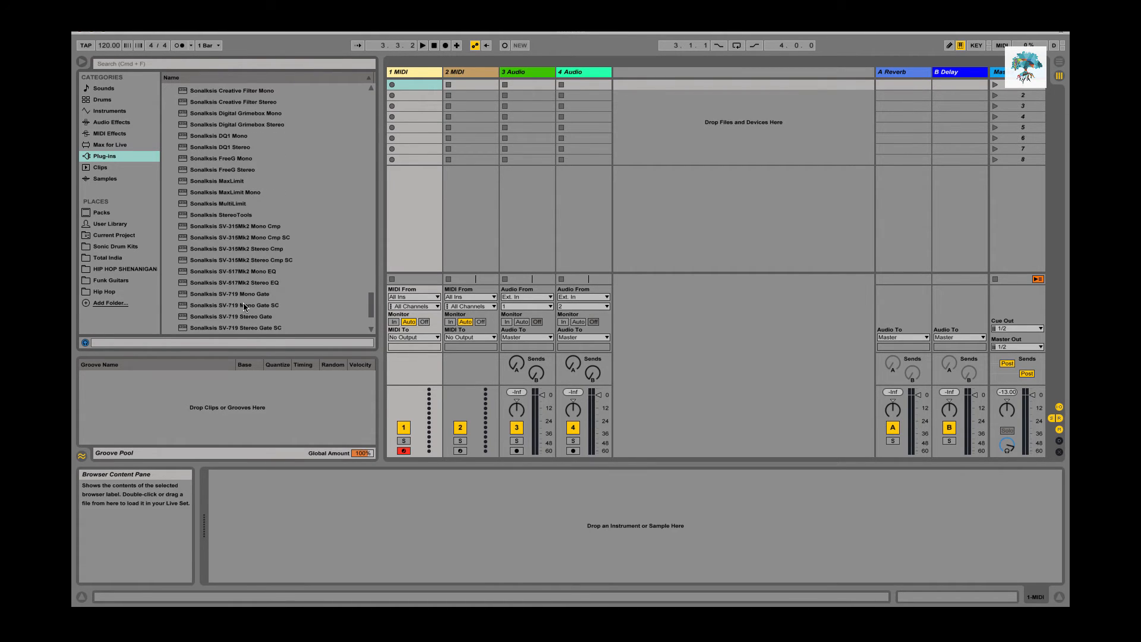
scroll("down", 3)
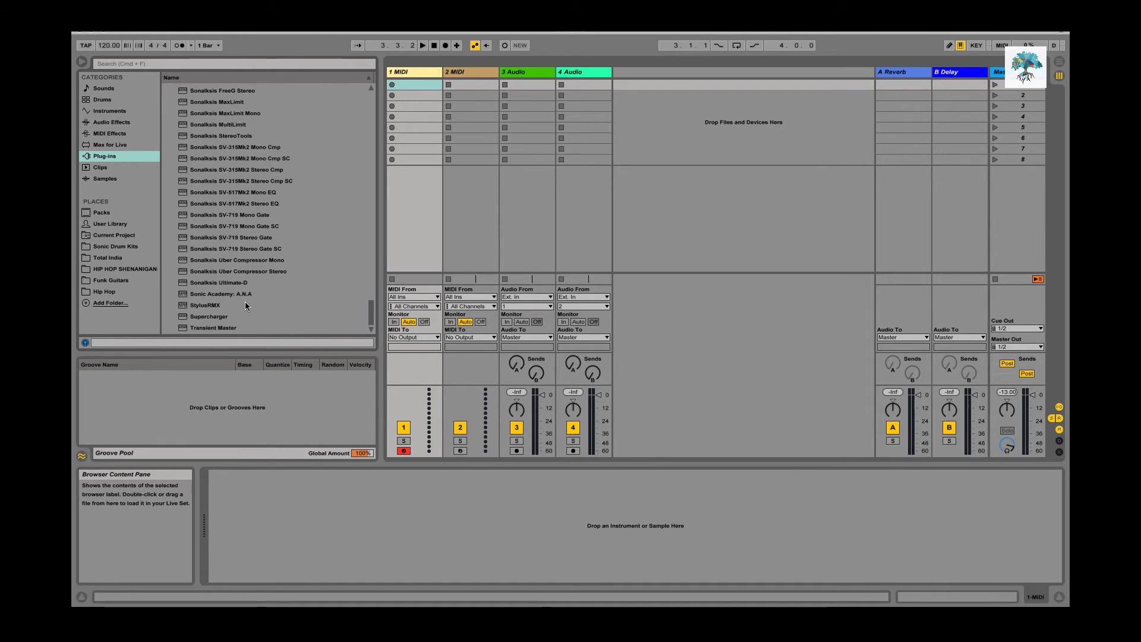
scroll("up", 3)
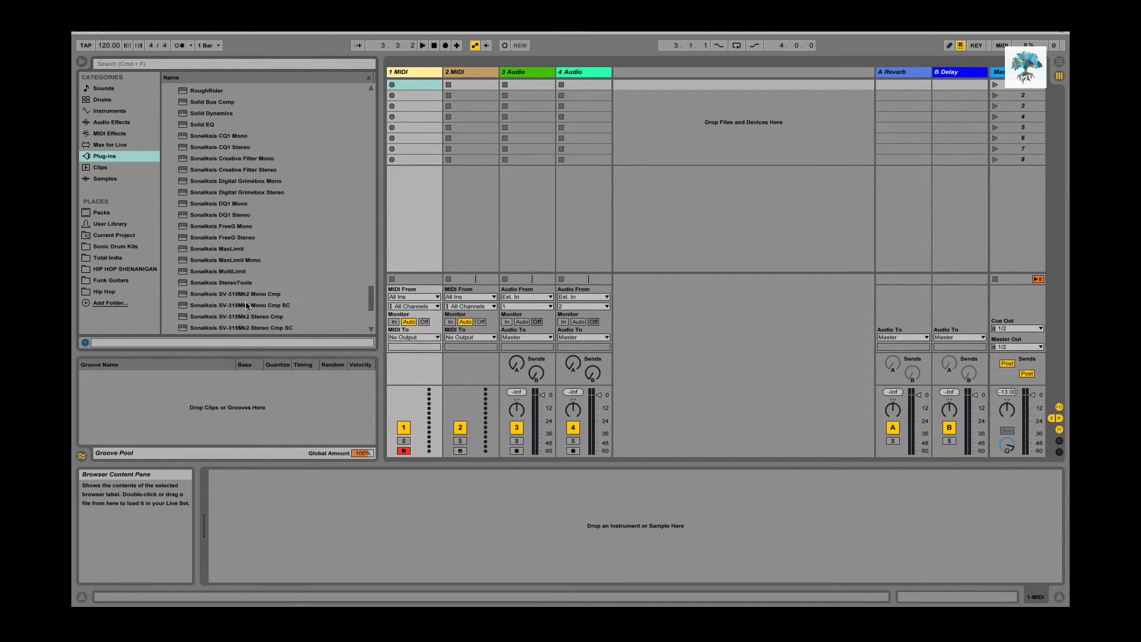
scroll("up", 3)
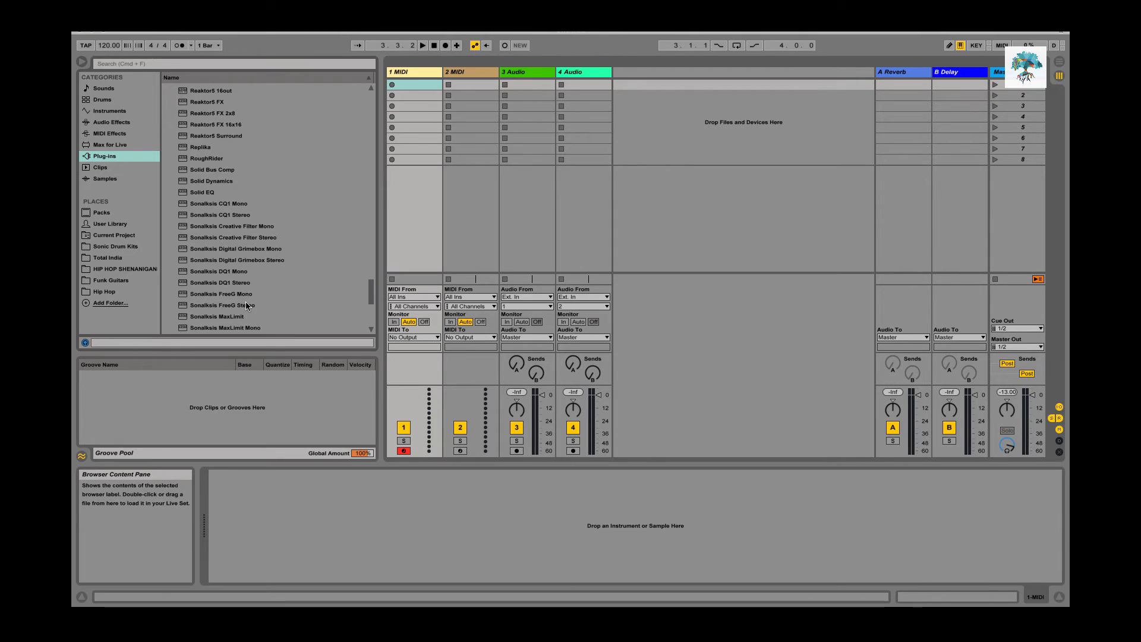
scroll("up", 3)
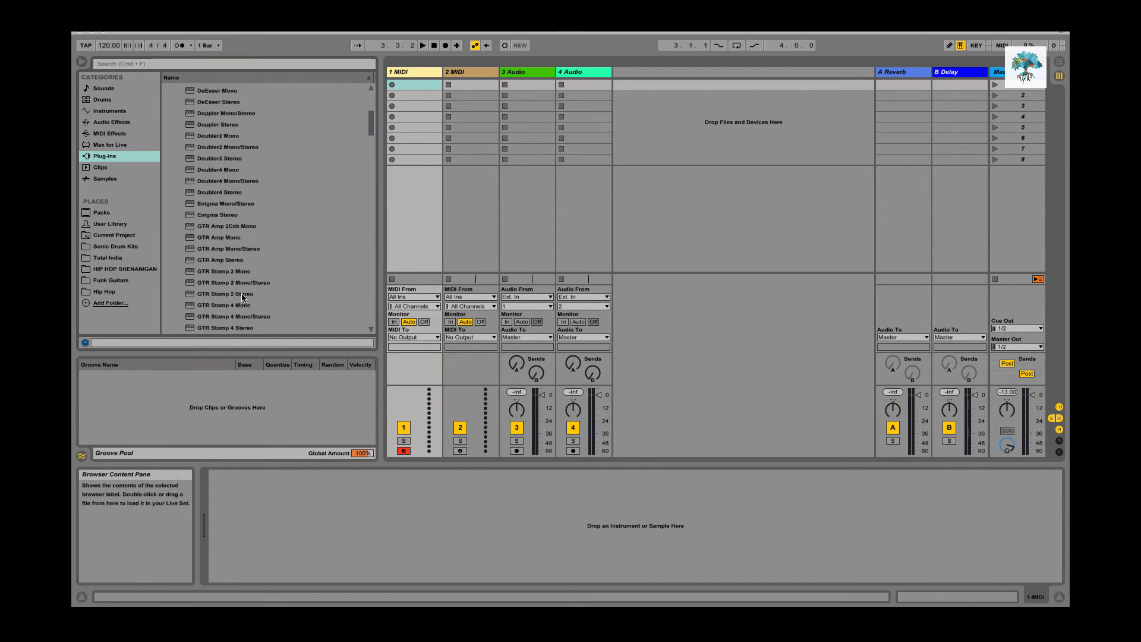
scroll("down", 3)
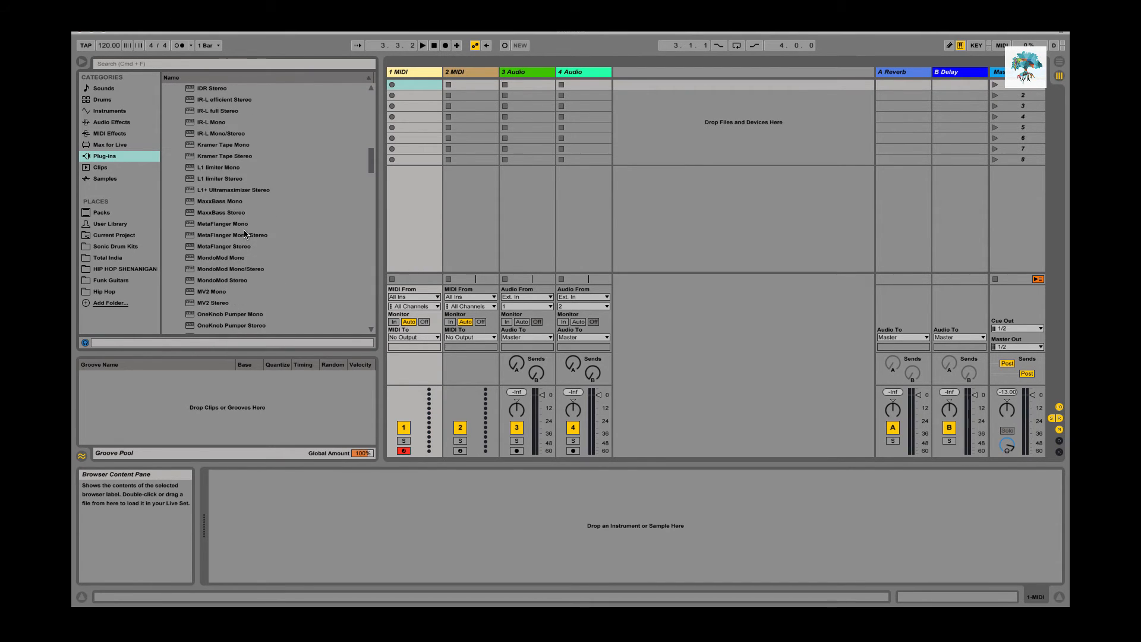
scroll("down", 3)
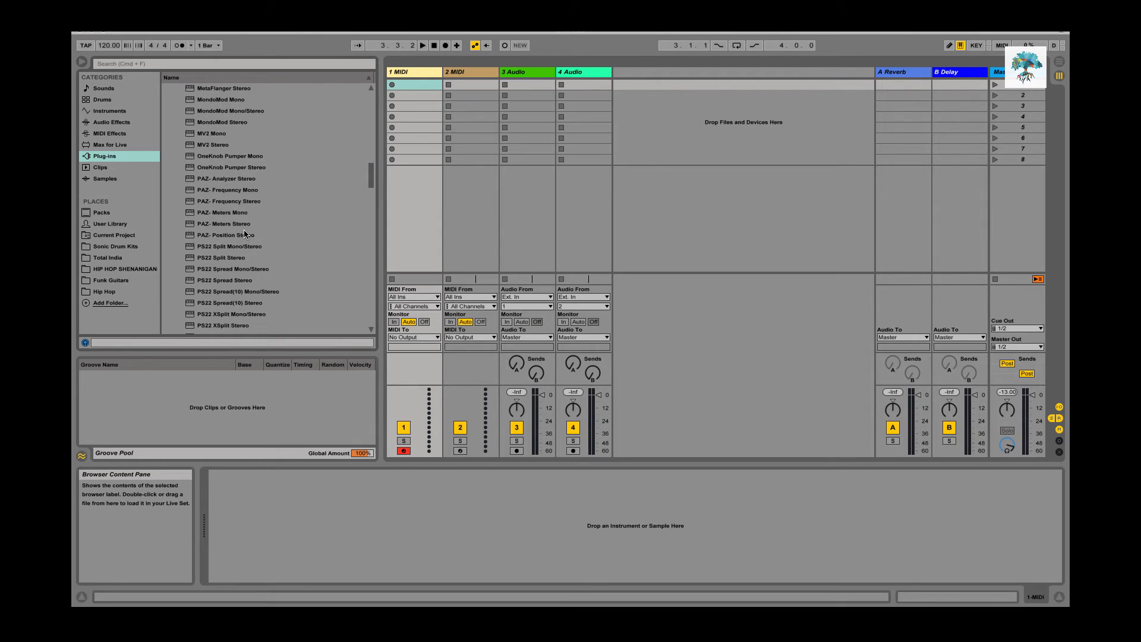
scroll("down", 3)
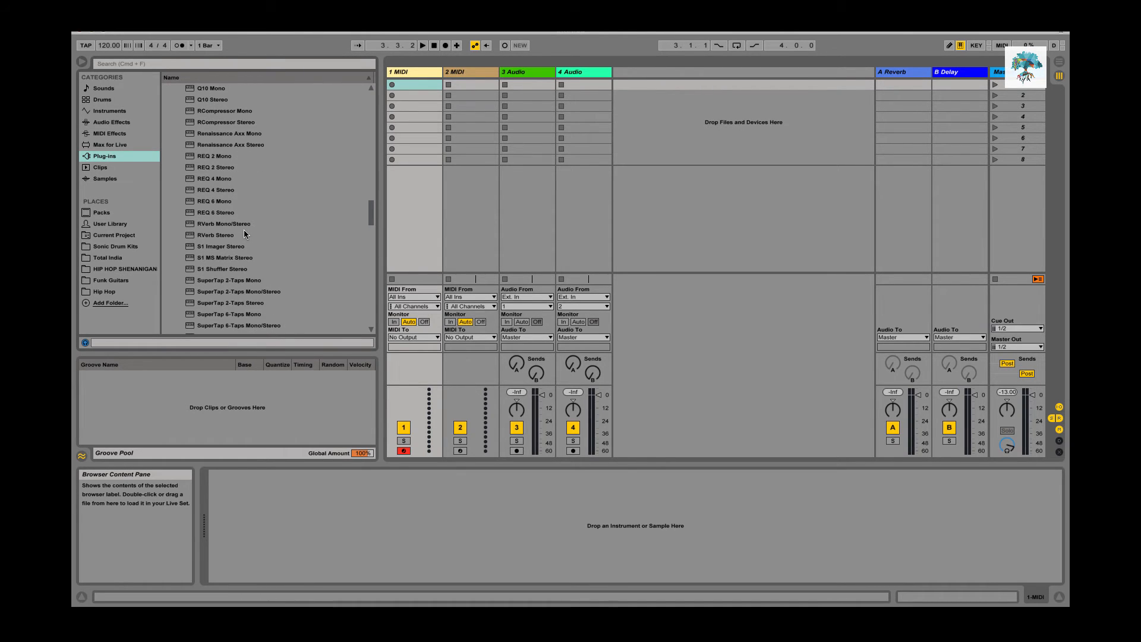
- Load S1 Imager Stereo onto track 1 and close its plug-in window
double_click(220, 246)
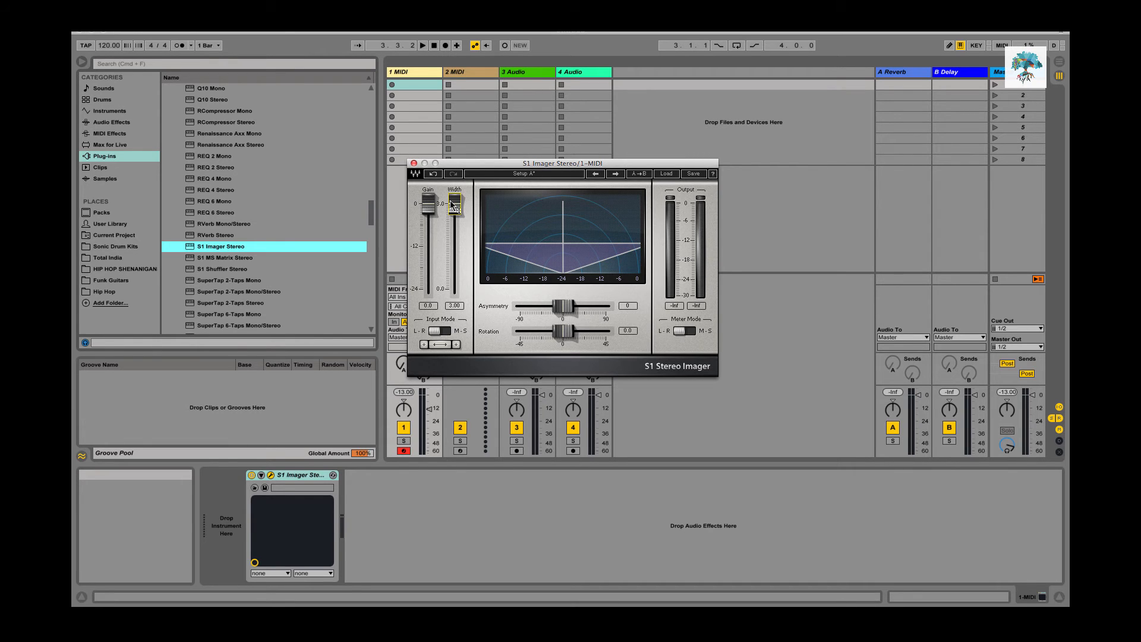
left_click(111, 121)
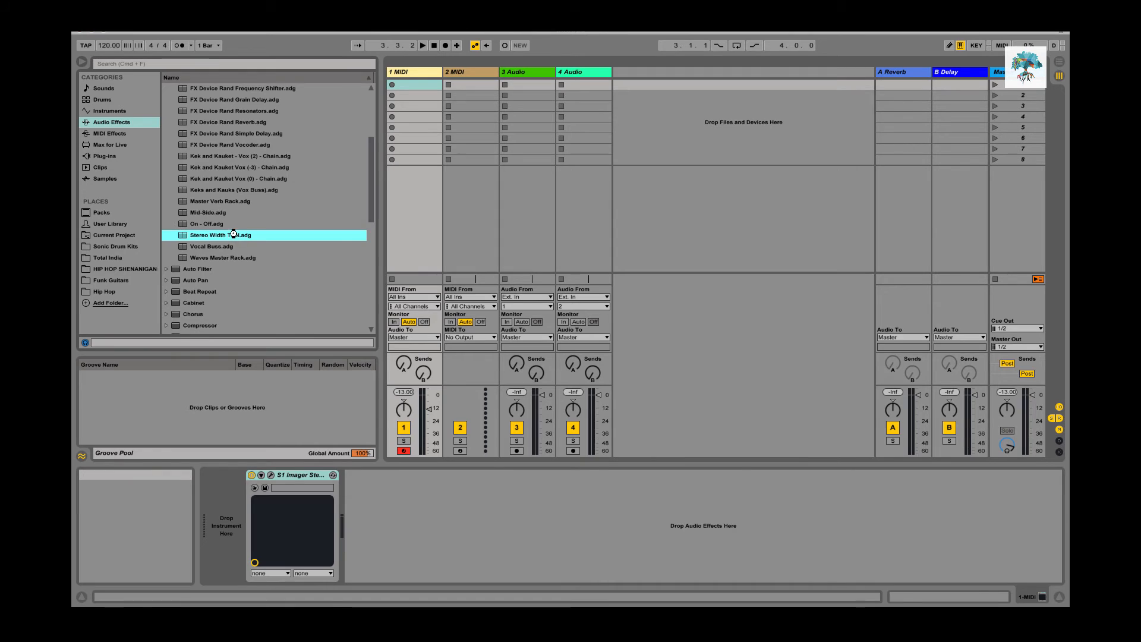
- Load the Stereo Width Tool.adg rack and view its left-panned (50L) chain
double_click(222, 234)
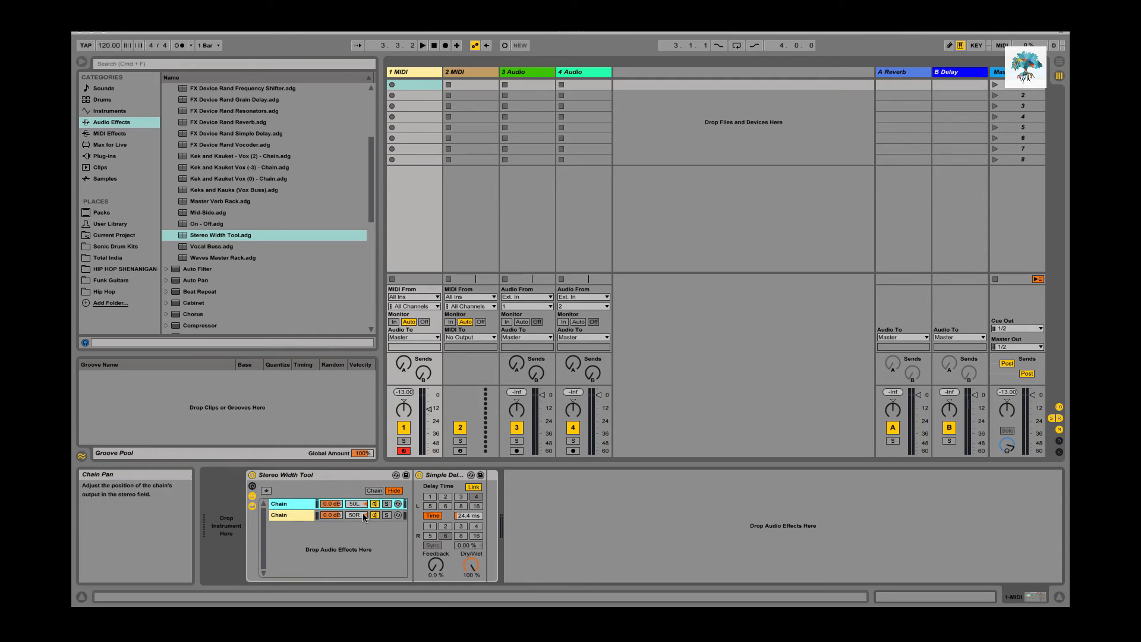
mouse_move(410, 549)
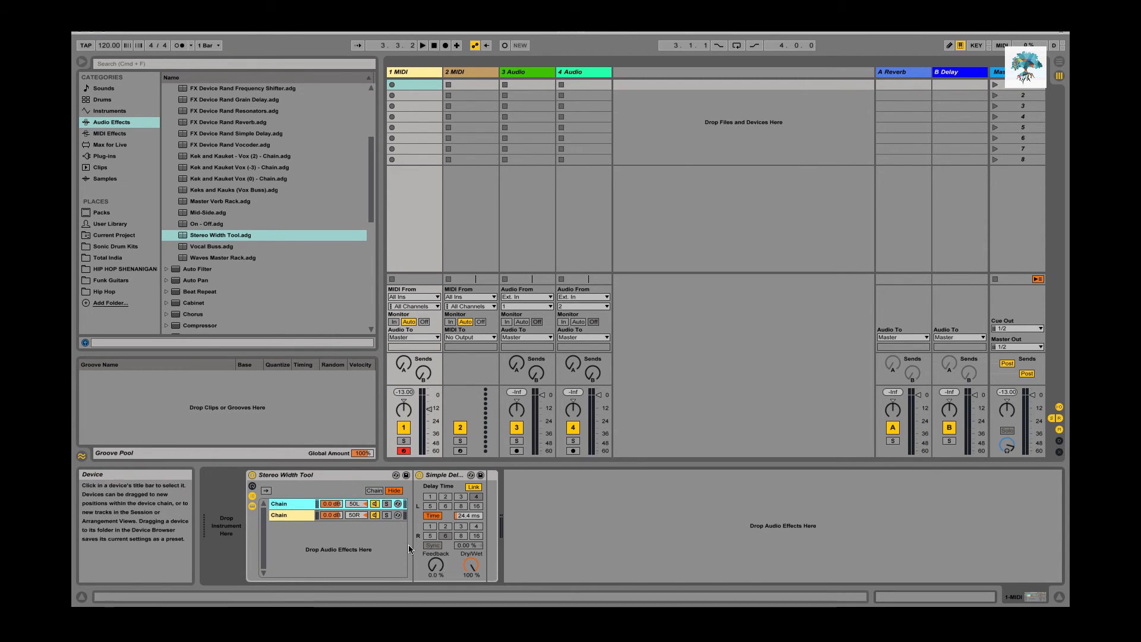
mouse_move(471, 566)
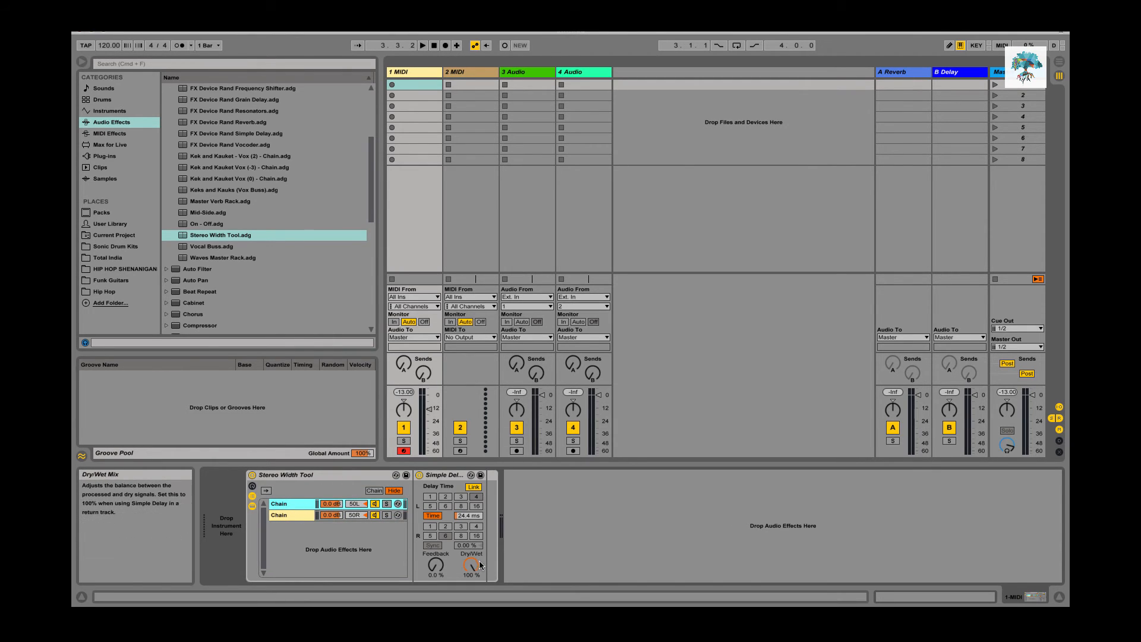
mouse_move(473, 496)
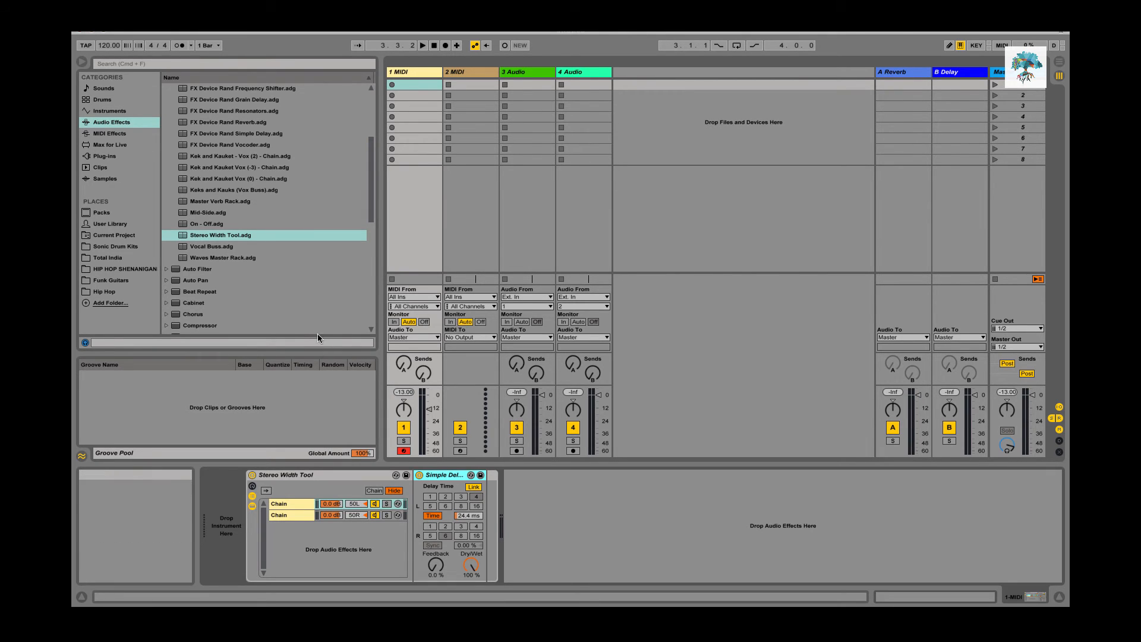
mouse_move(440, 492)
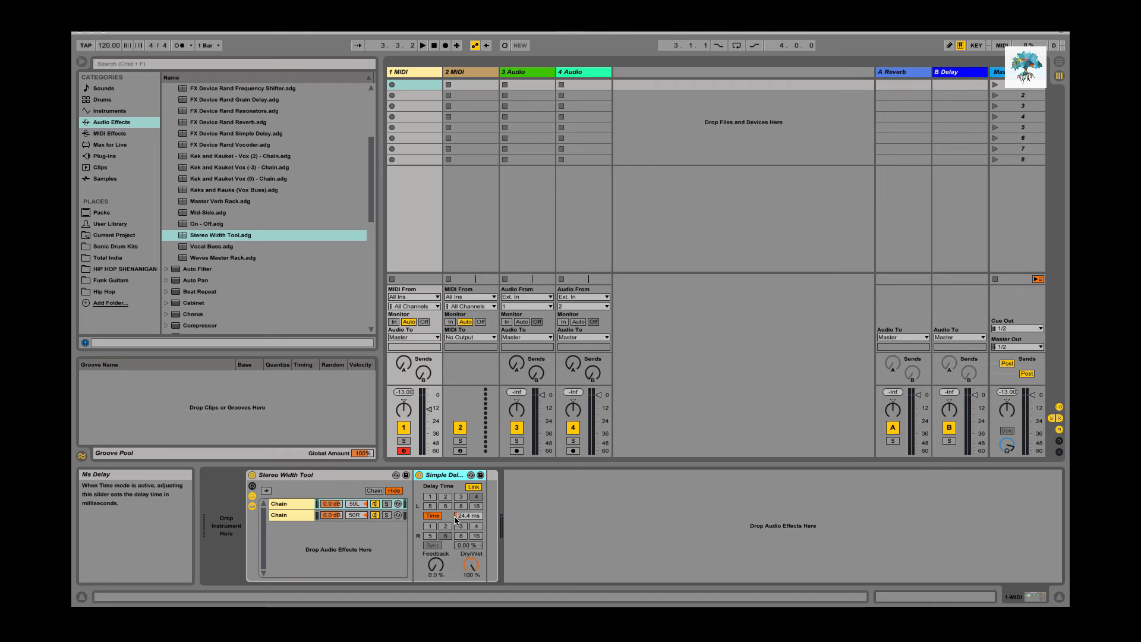
mouse_move(456, 506)
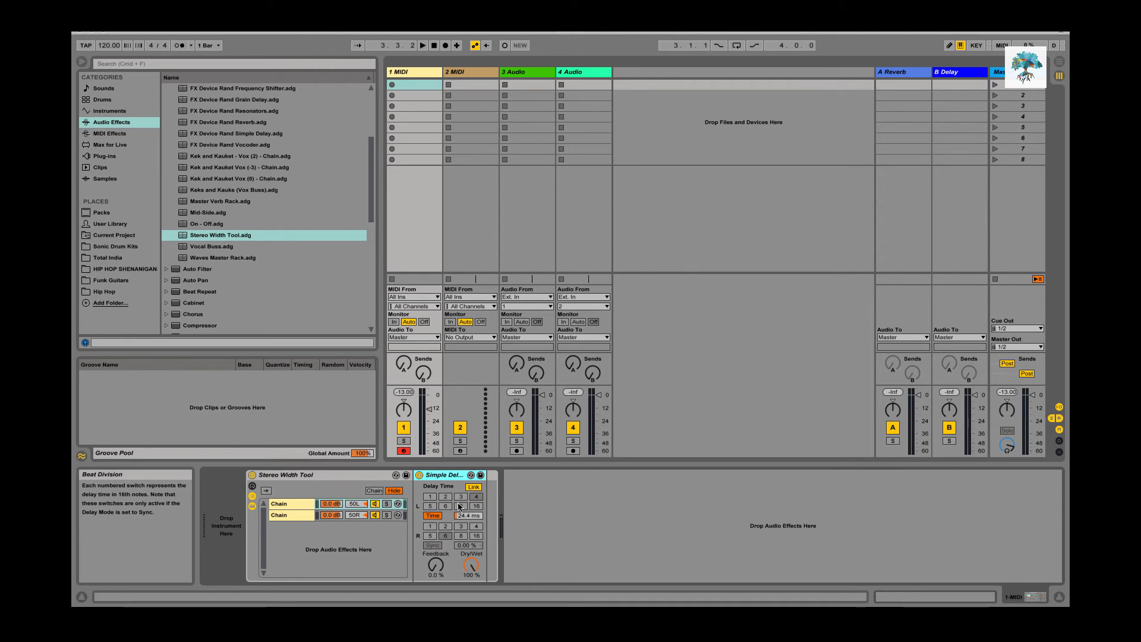
left_click(279, 504)
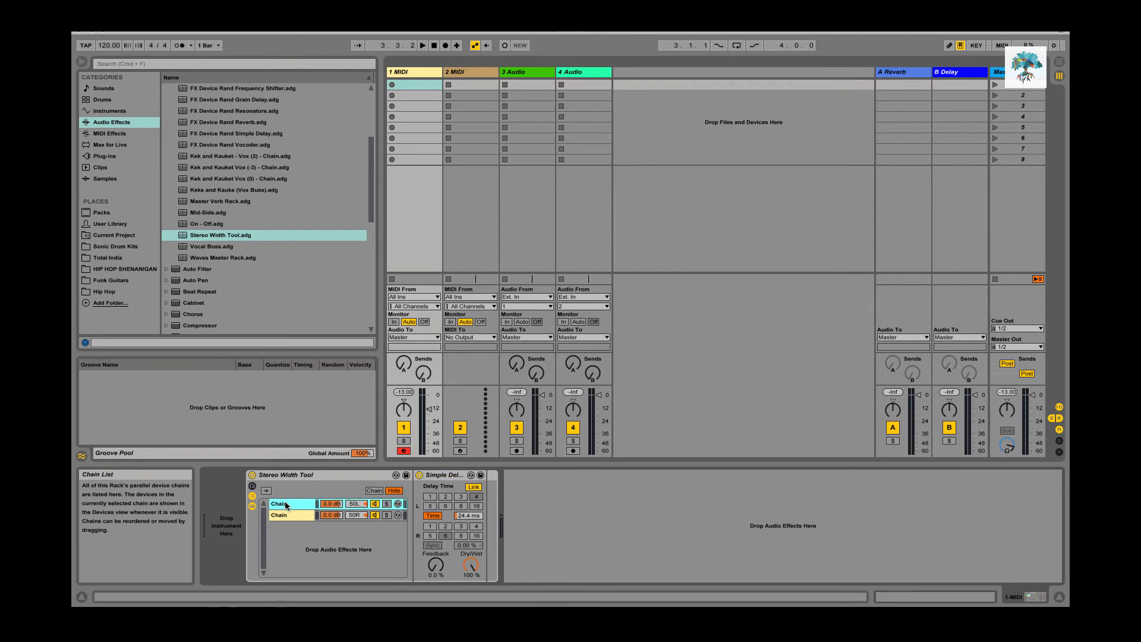
mouse_move(470, 566)
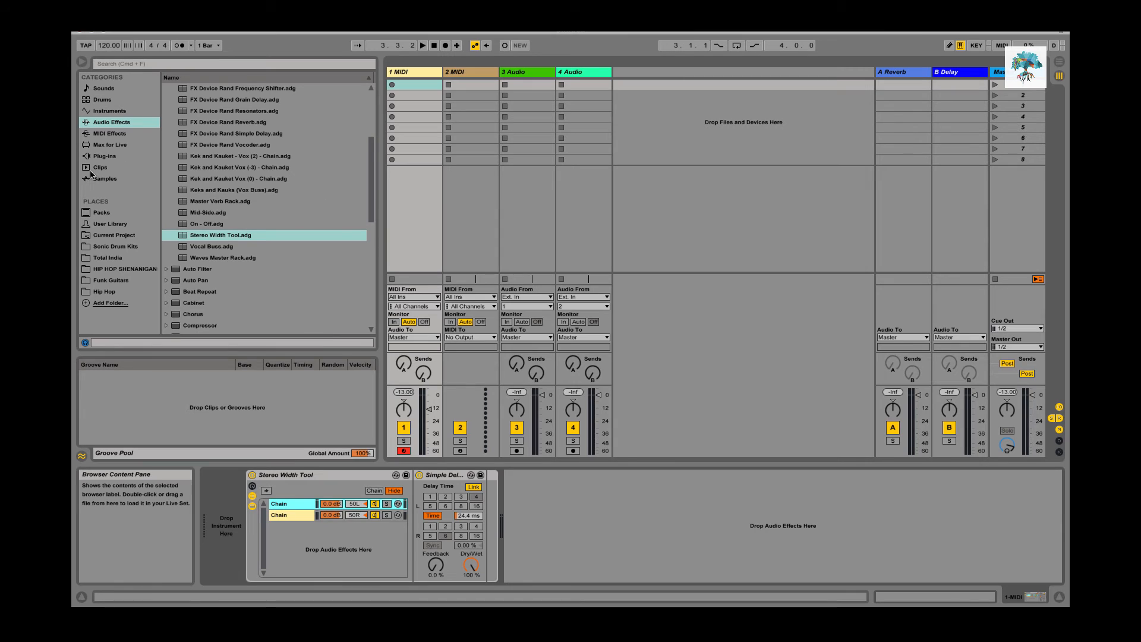
mouse_move(303, 289)
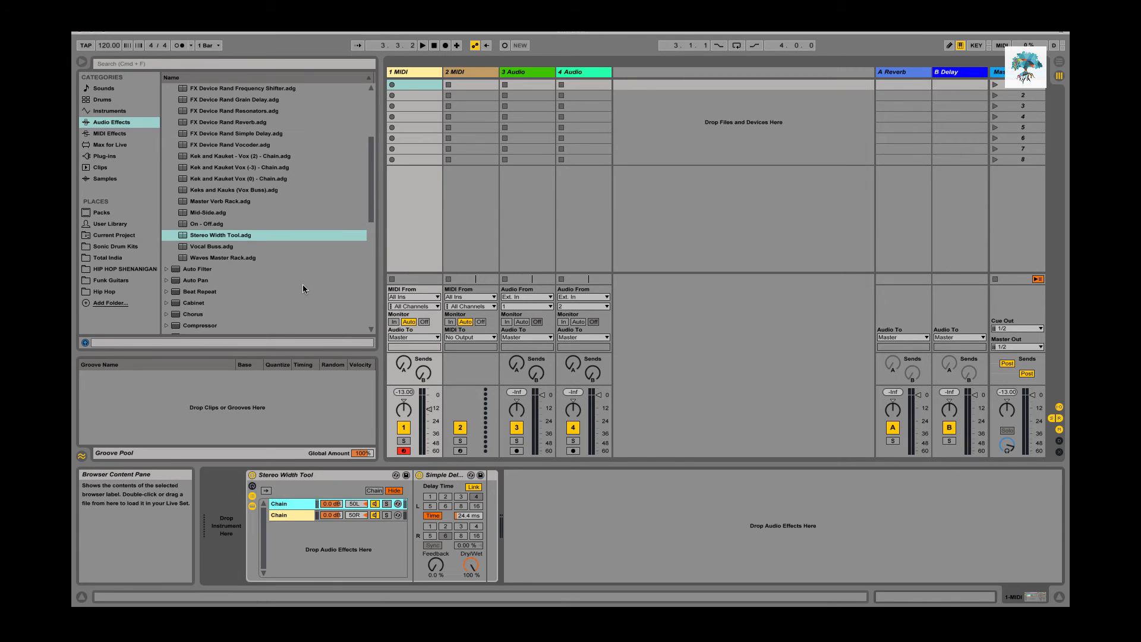
scroll("up", 3)
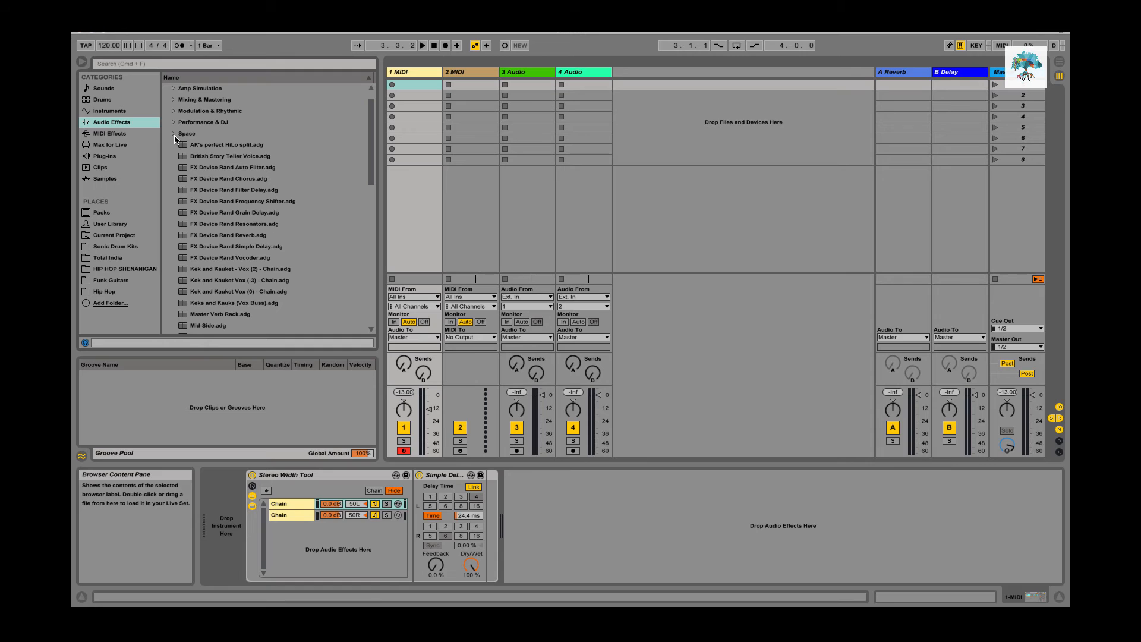
mouse_move(154, 136)
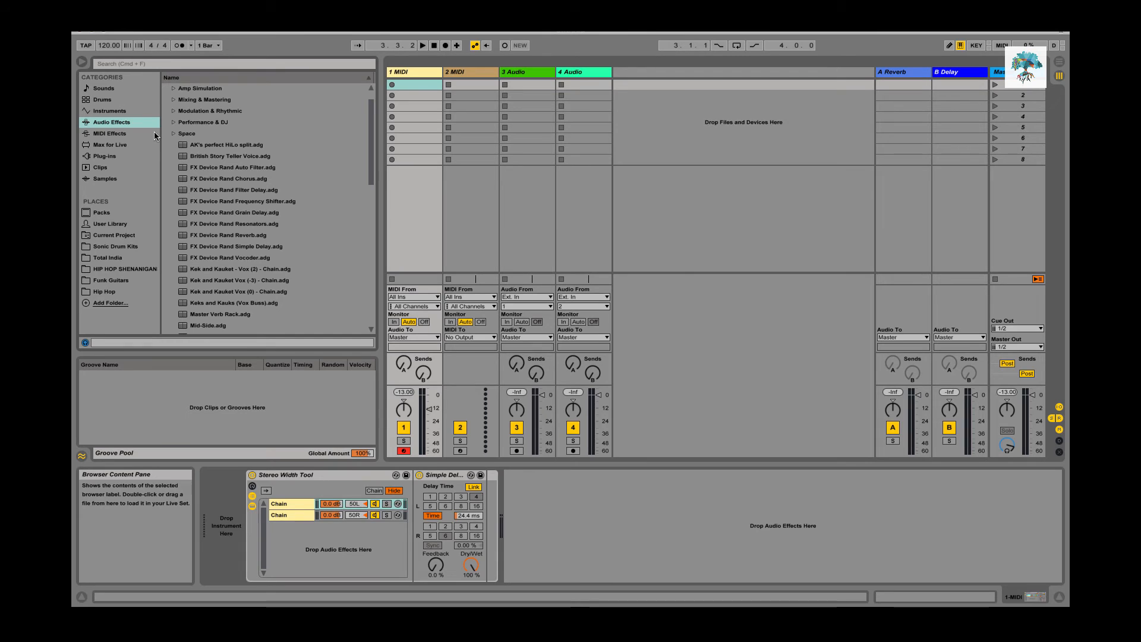
mouse_move(212, 162)
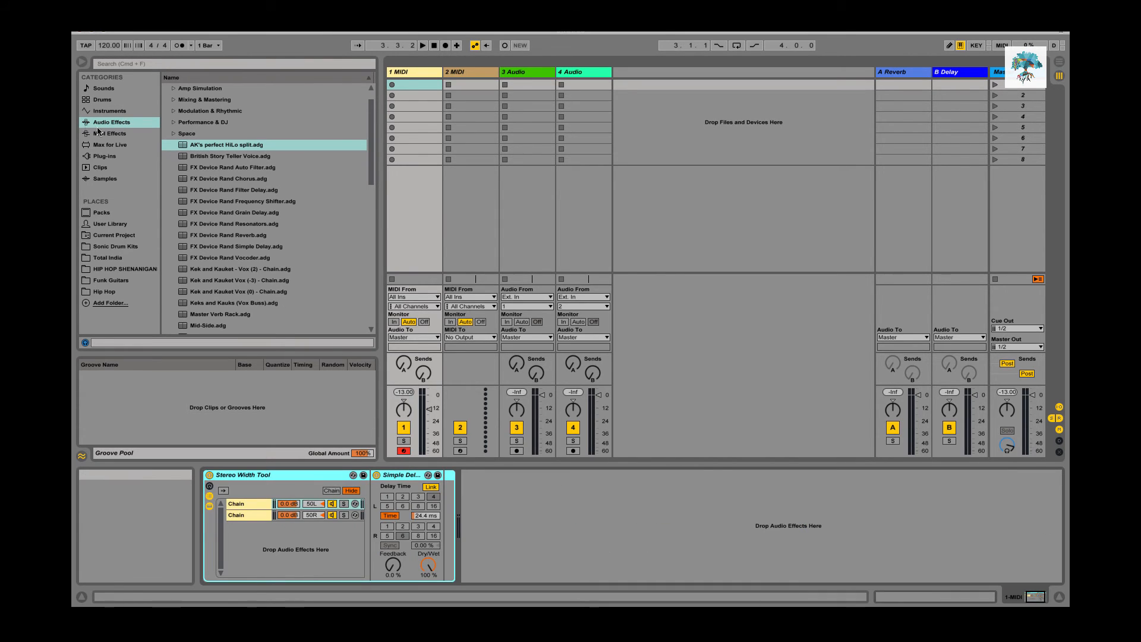
- Load 8ths Vocoder Pad.adv from Sounds > Pad onto track 1
left_click(110, 111)
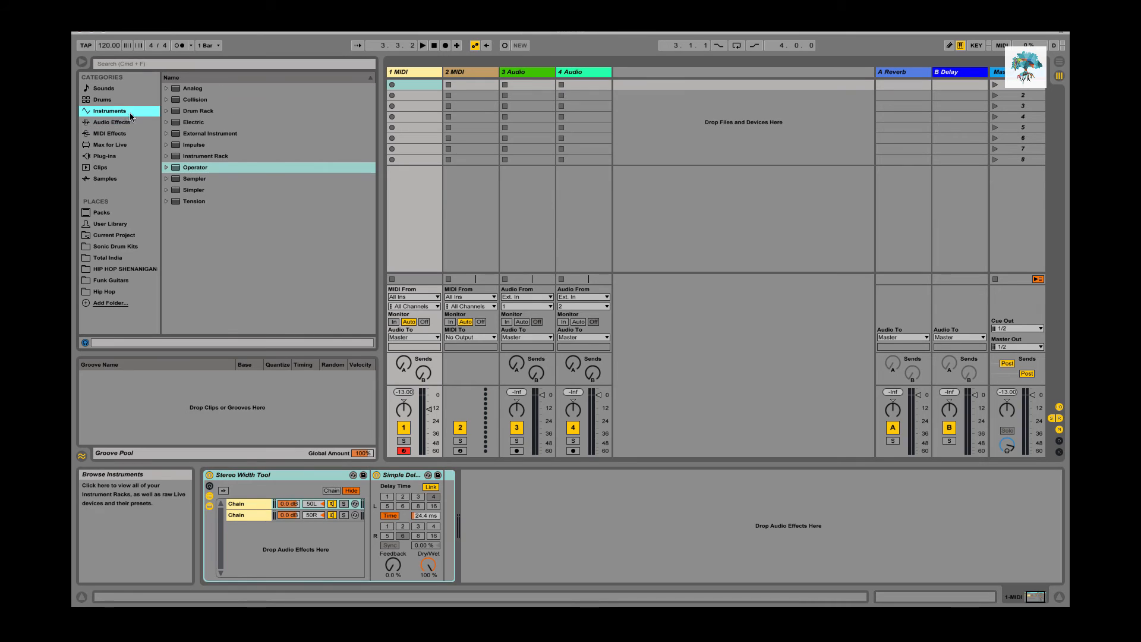
left_click(102, 88)
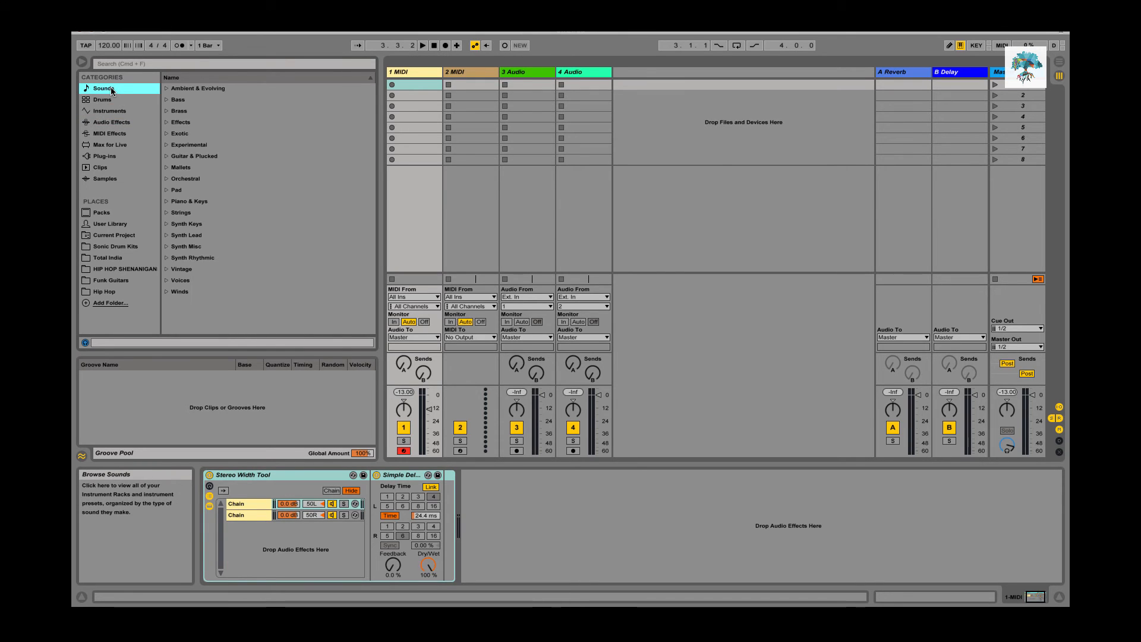
left_click(176, 190)
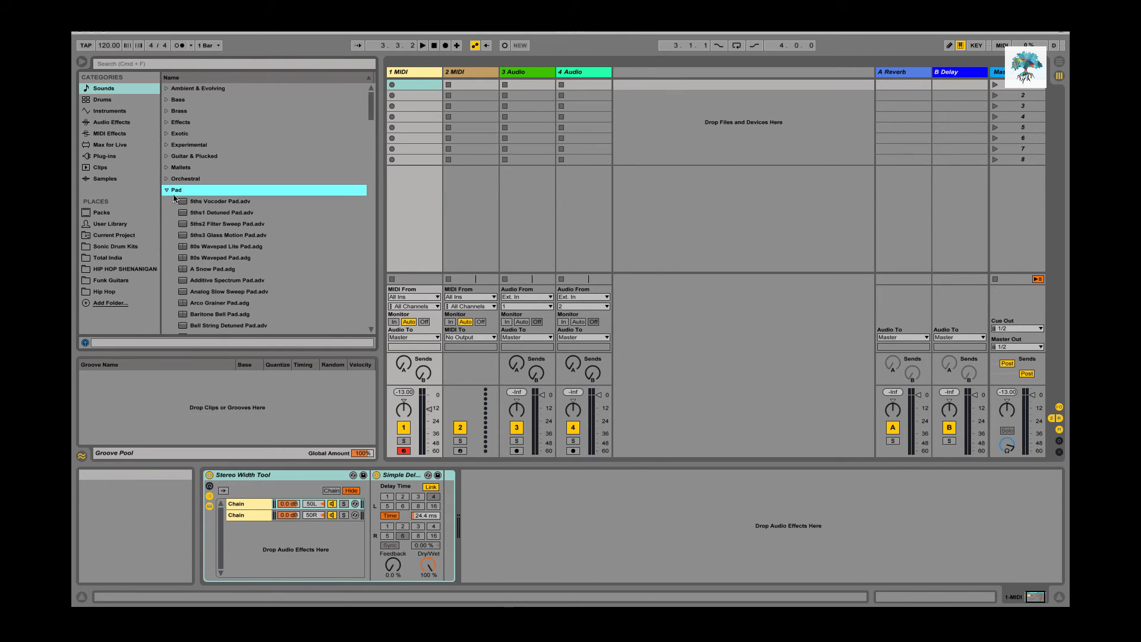
double_click(221, 201)
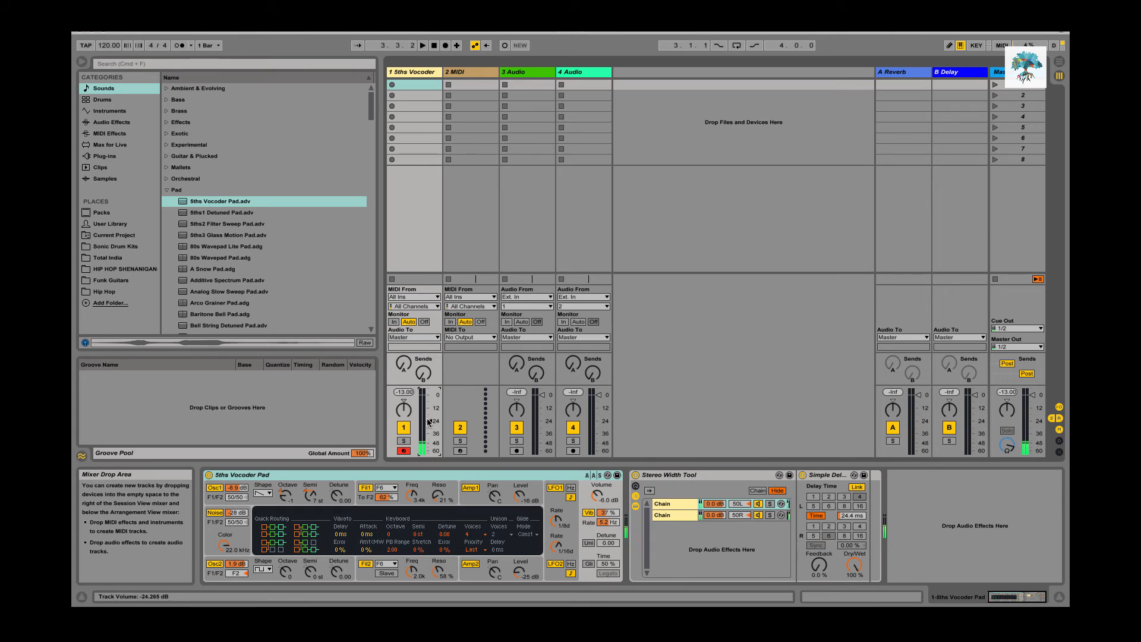
- Swap in 80s Wavepad Lite Pad.adg as the instrument, then select the Stereo Width Tool rack
left_click(226, 246)
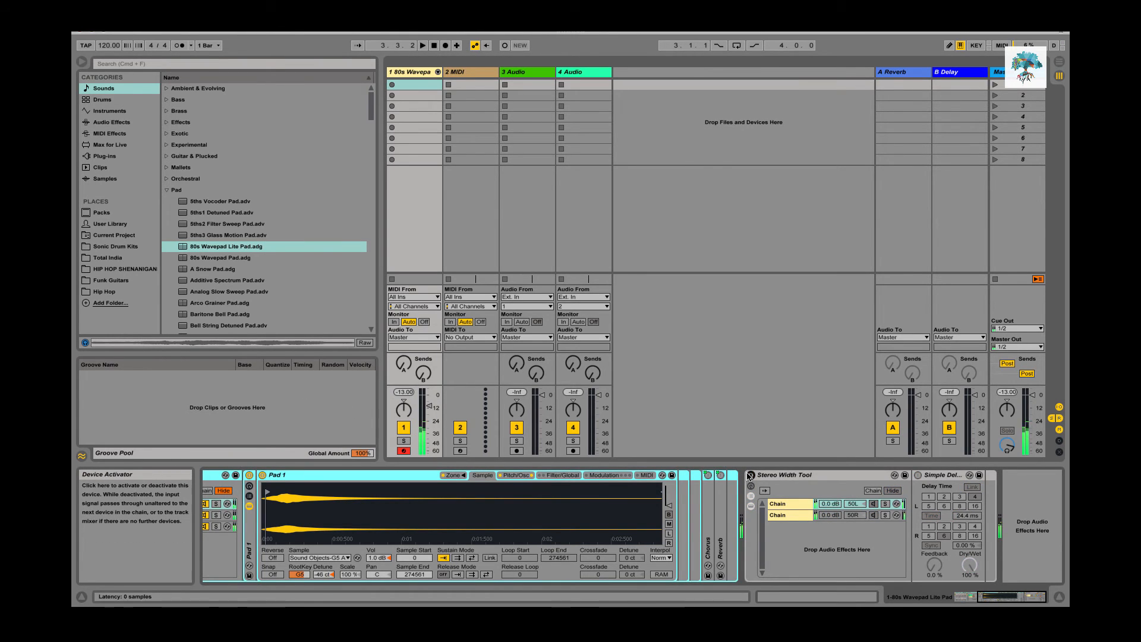
left_click(421, 45)
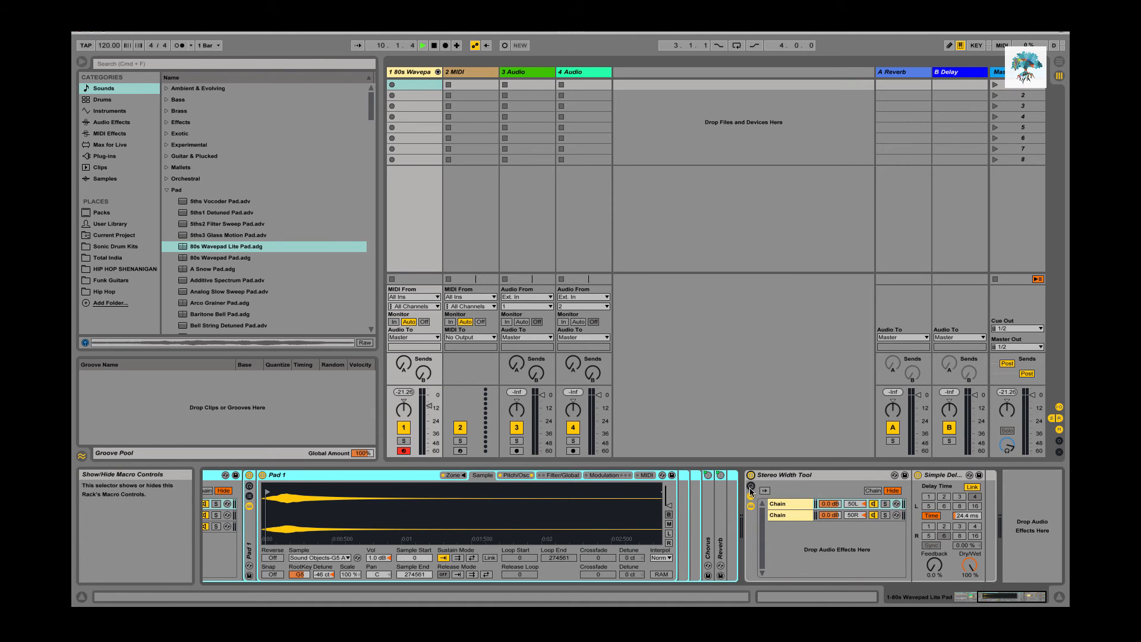
left_click(778, 474)
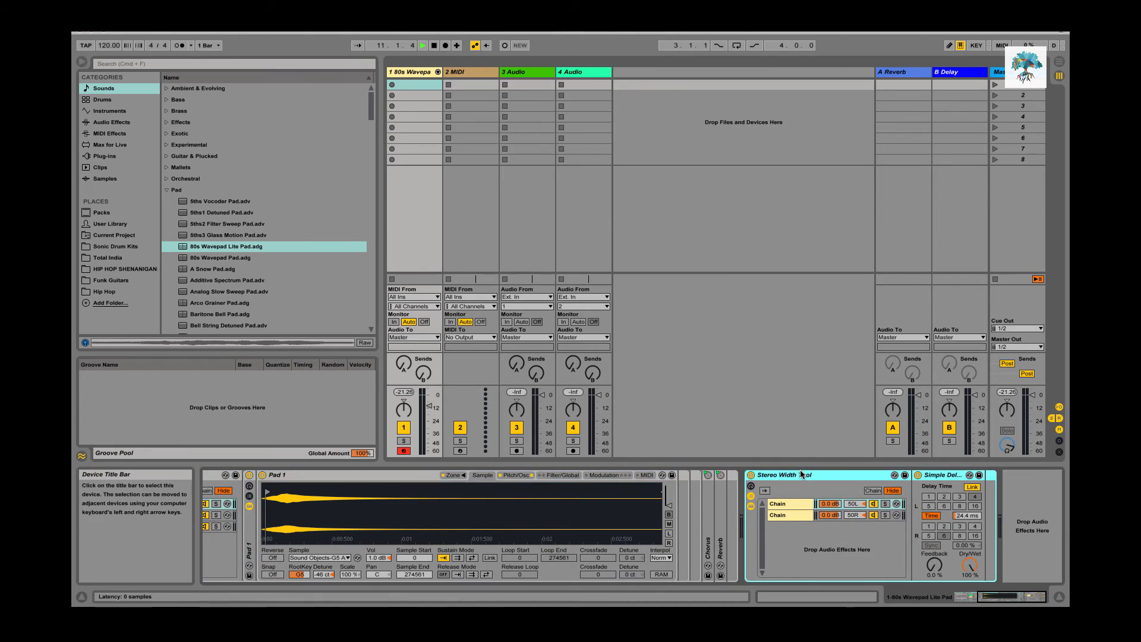